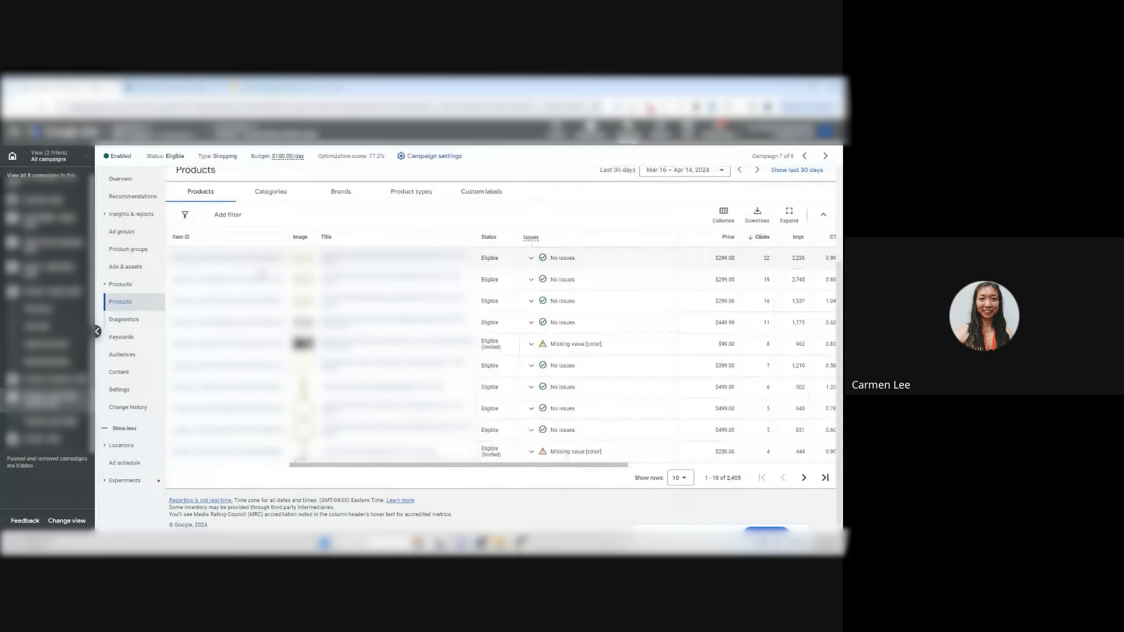
Sort the campaign's products by price, highest first, and scan the costliest not-eligible items
click(728, 237)
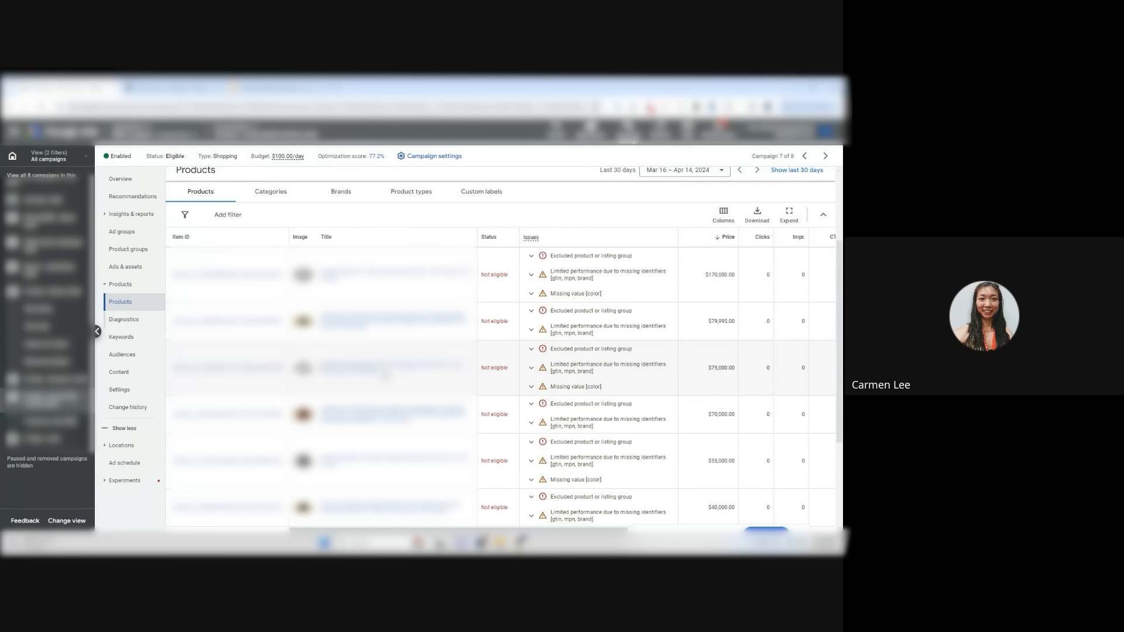
scroll(down, 3)
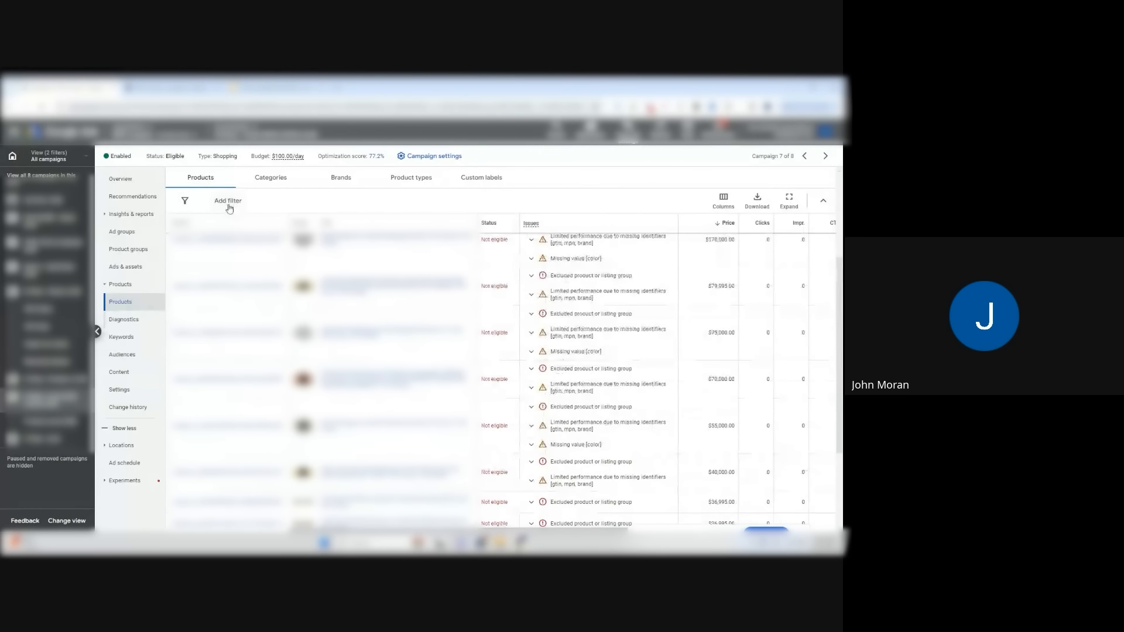
Add a Price > 2,999 filter to the campaign's product list
click(227, 201)
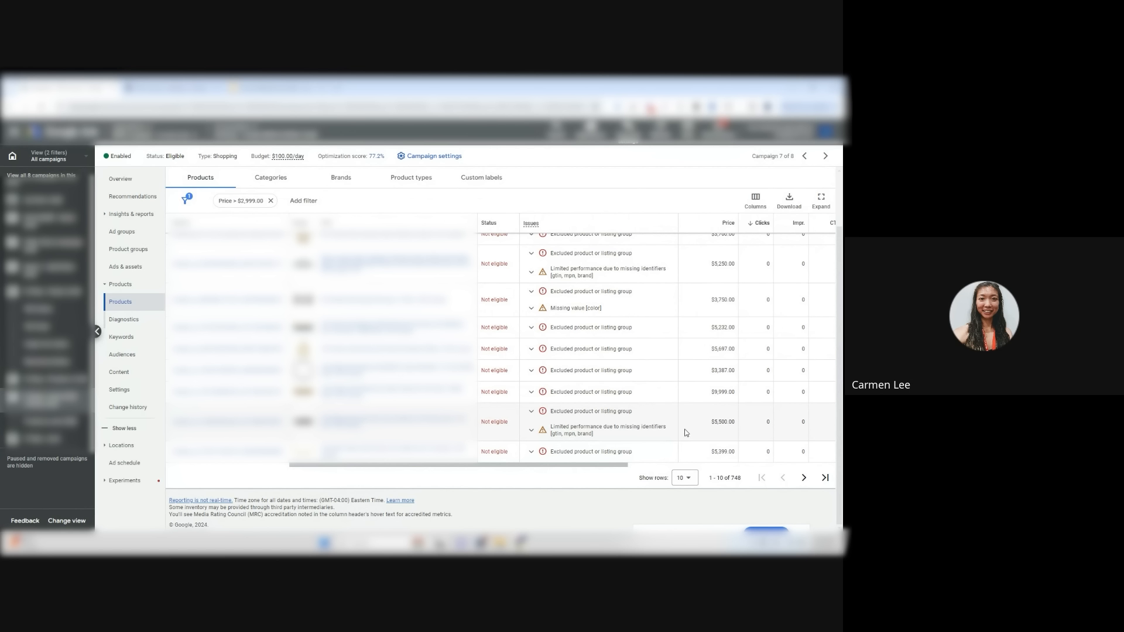
mouse_move(684, 419)
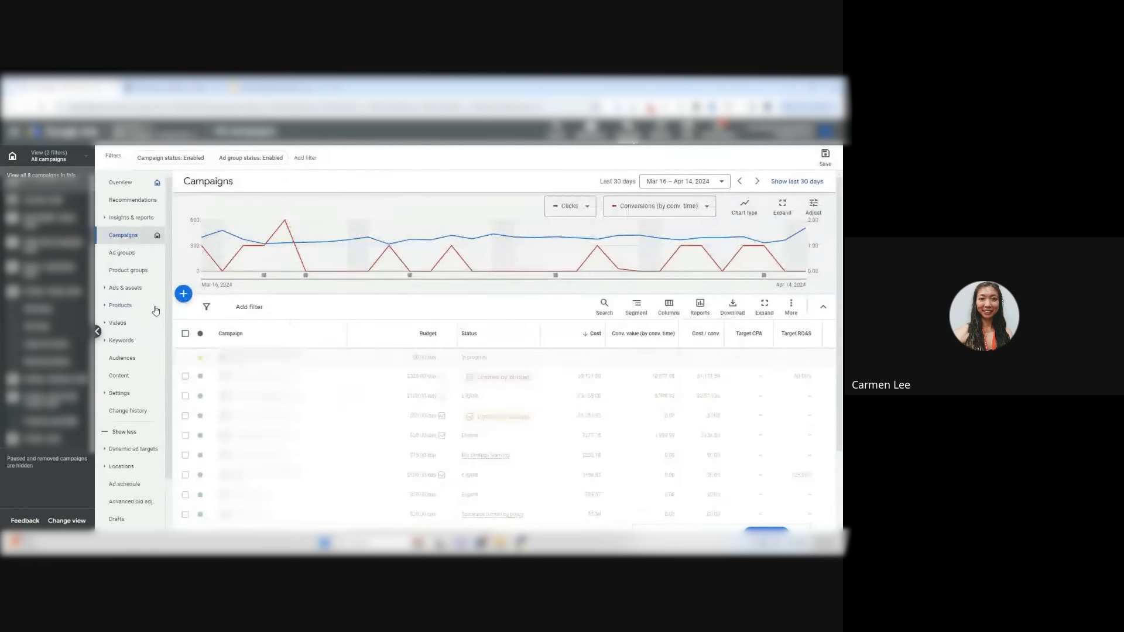
View account-wide products with the Price > $2,999 filter and scan their eligibility issues
click(120, 304)
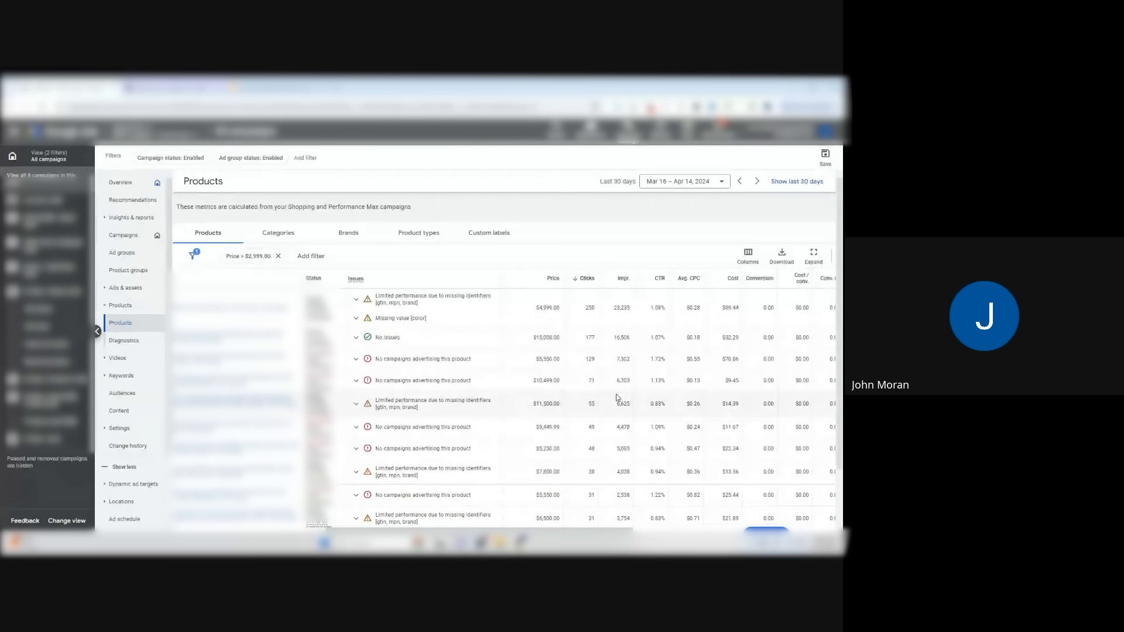
scroll(down, 3)
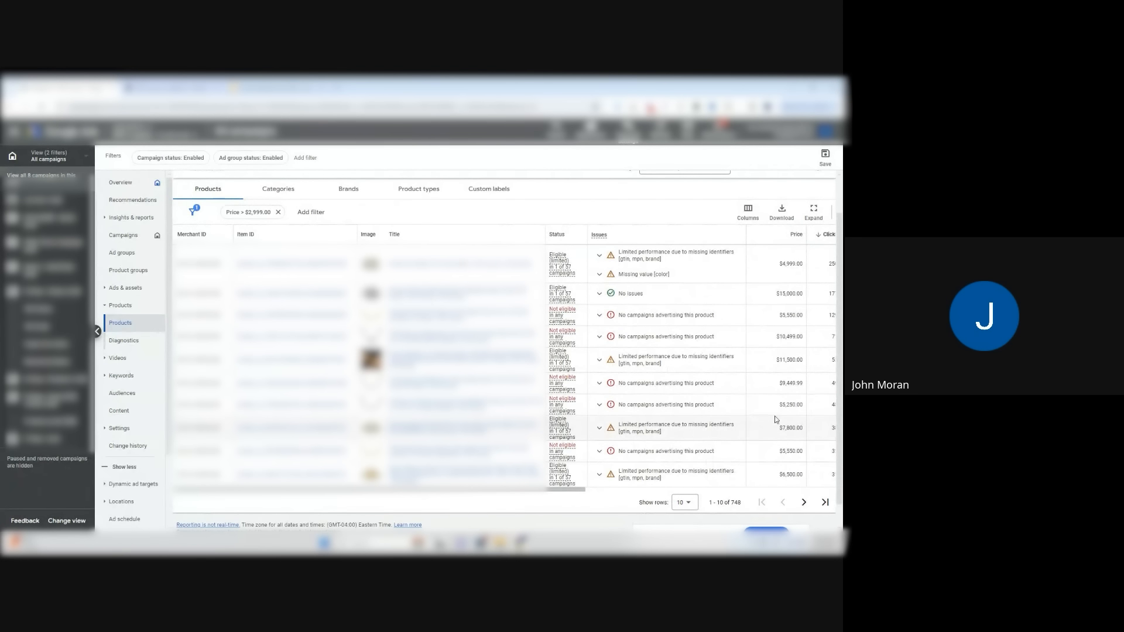
mouse_move(766, 401)
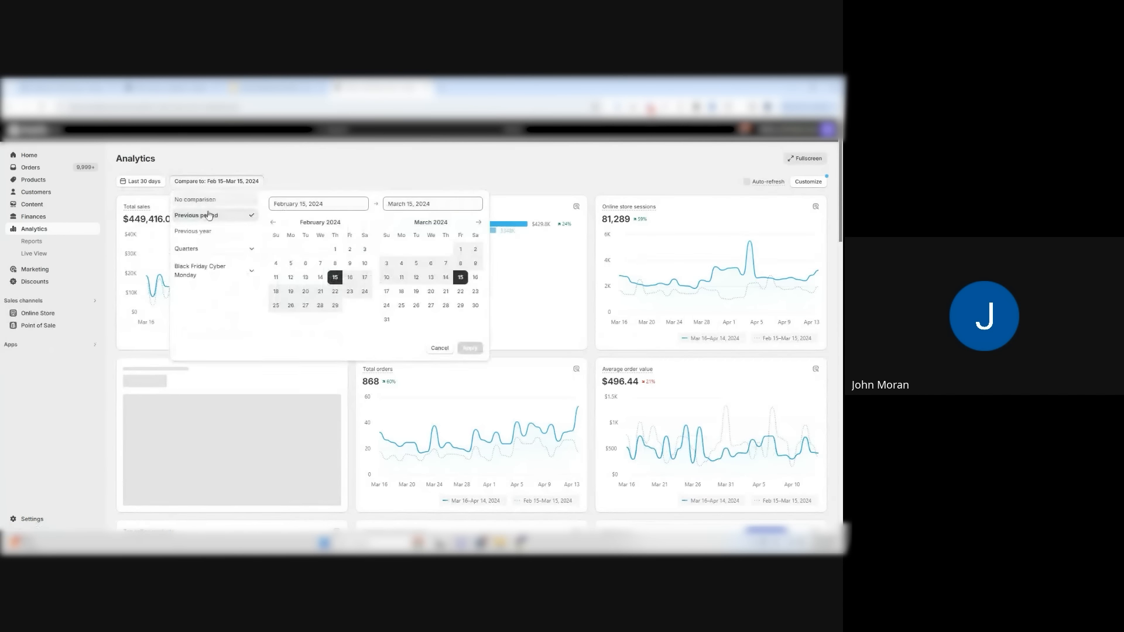
Compare the last 30 days of Shopify analytics against the same period of the previous year
click(192, 230)
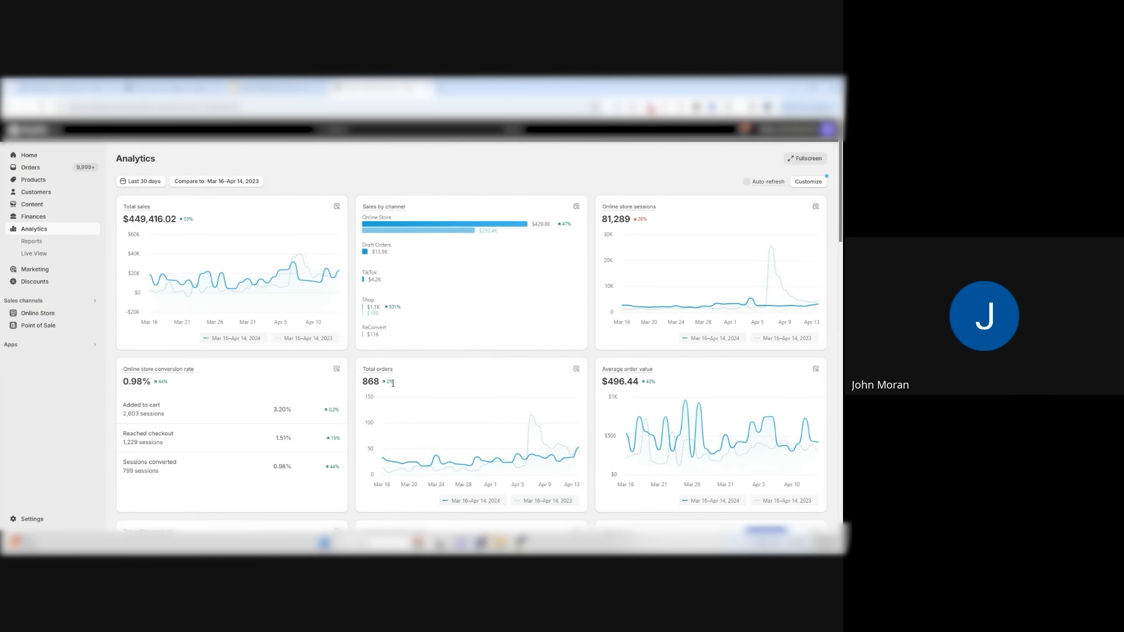
mouse_move(647, 384)
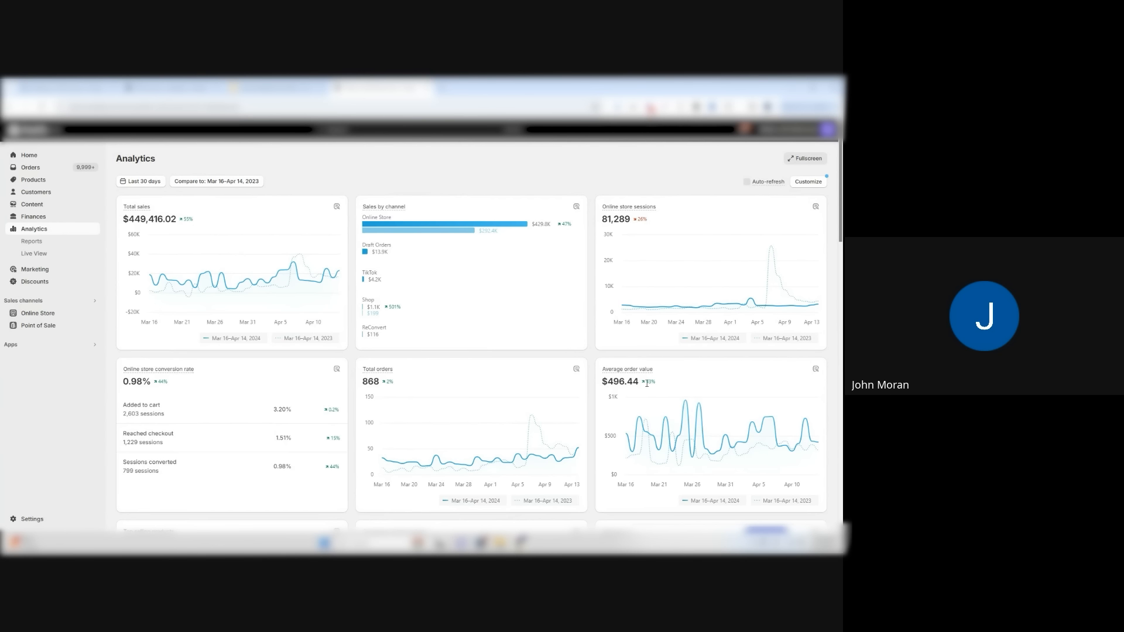
mouse_move(660, 387)
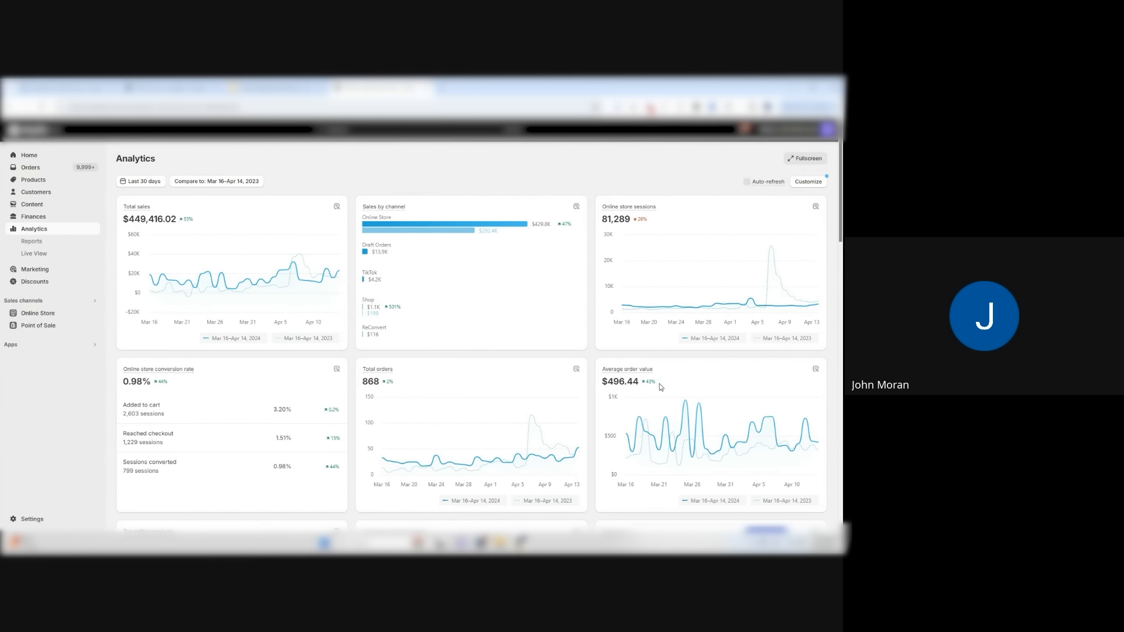
mouse_move(652, 384)
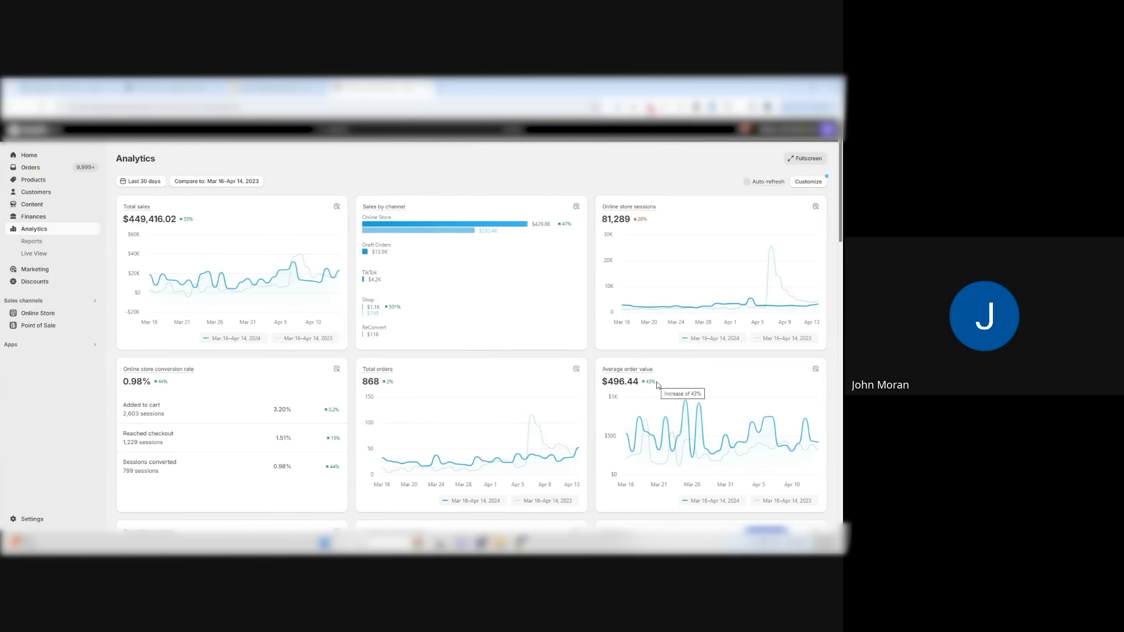
mouse_move(391, 384)
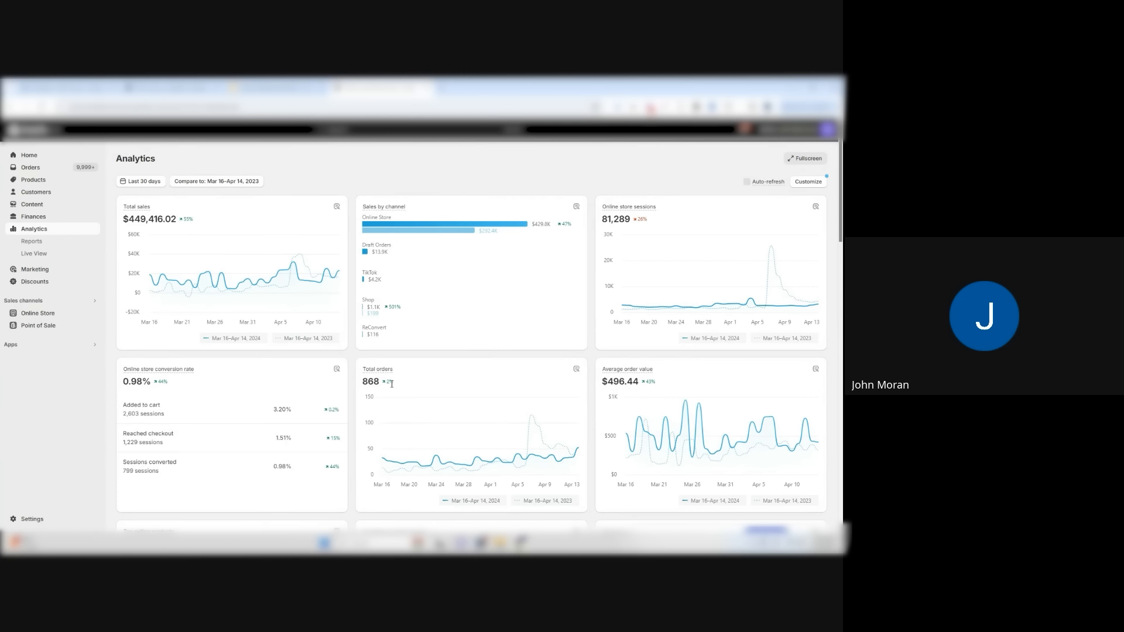
mouse_move(156, 230)
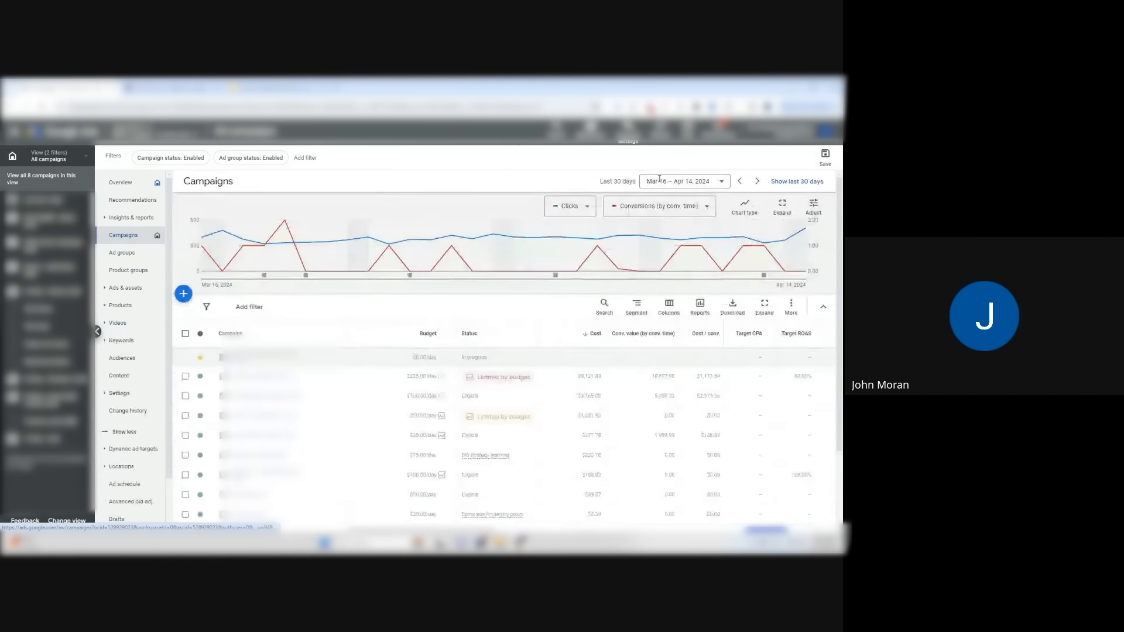
Filter campaigns to names containing 'rolex' with status Enabled or Paused
click(684, 180)
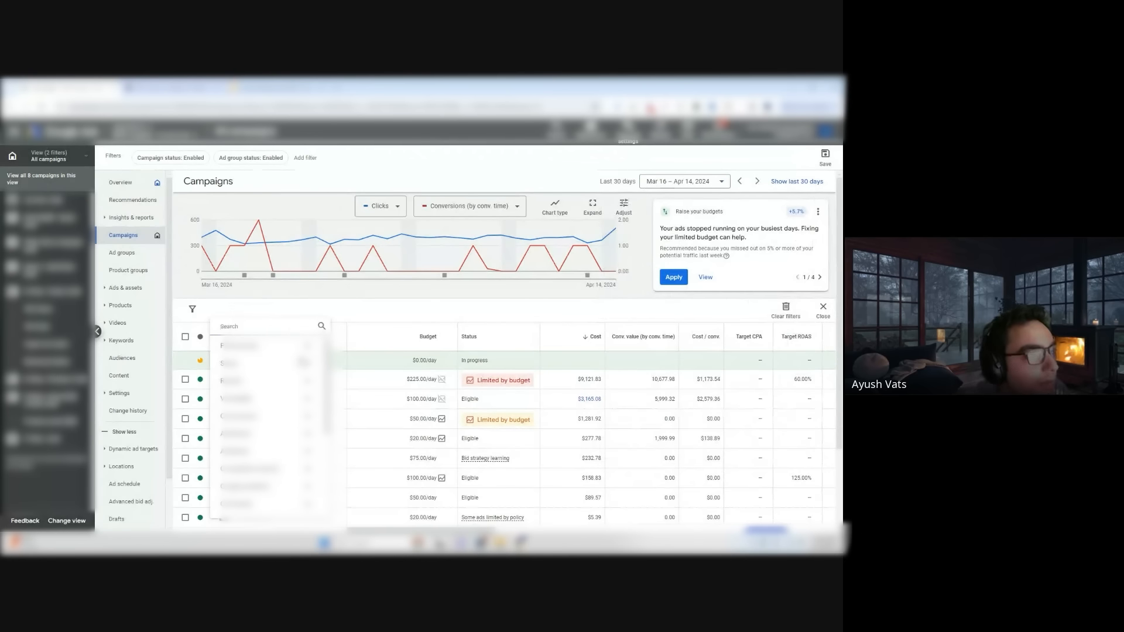
text(camp)
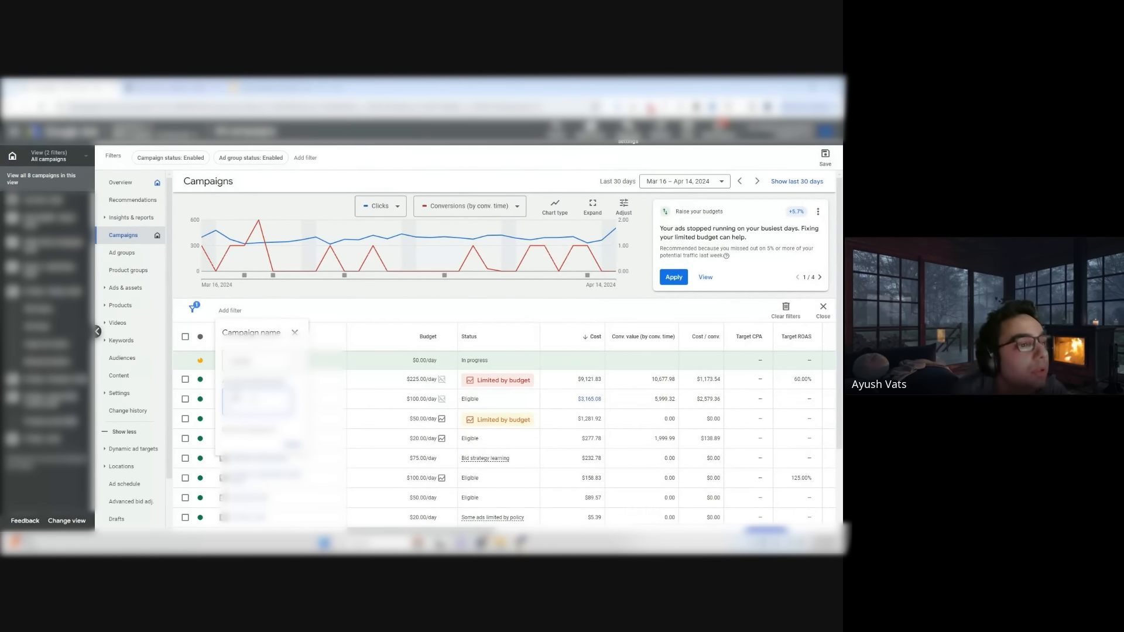
text(rolex)
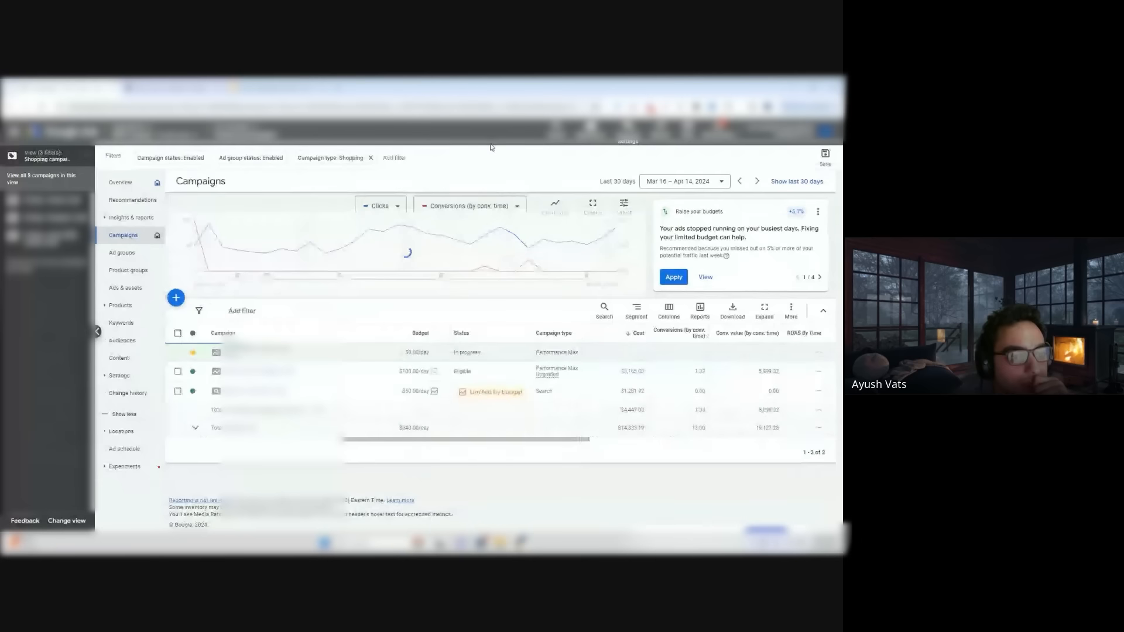
click(168, 157)
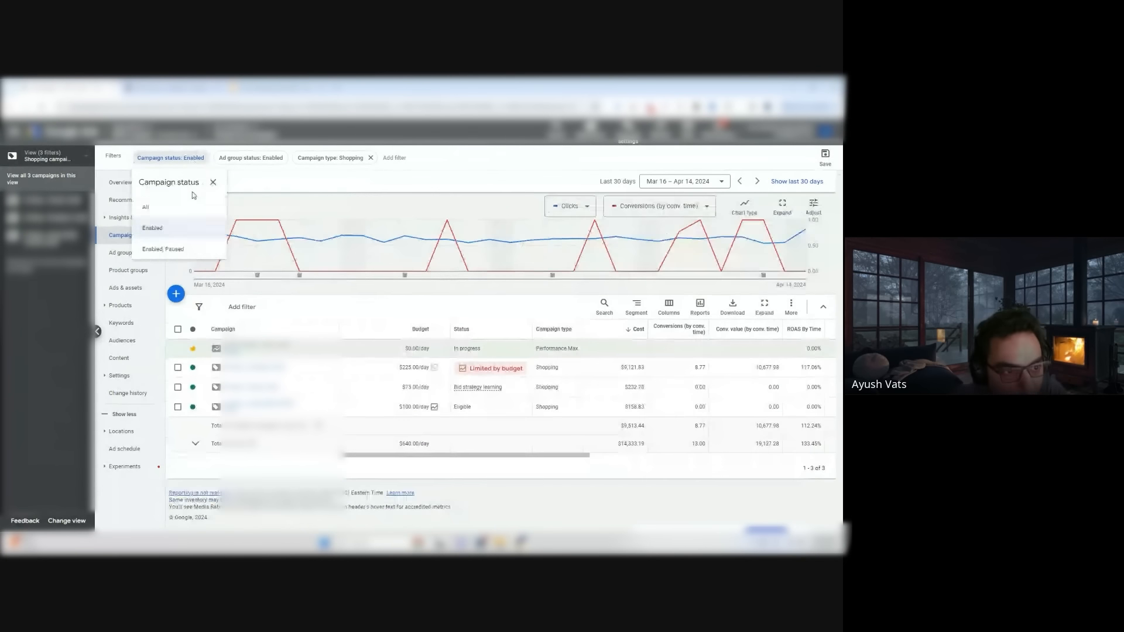
click(162, 249)
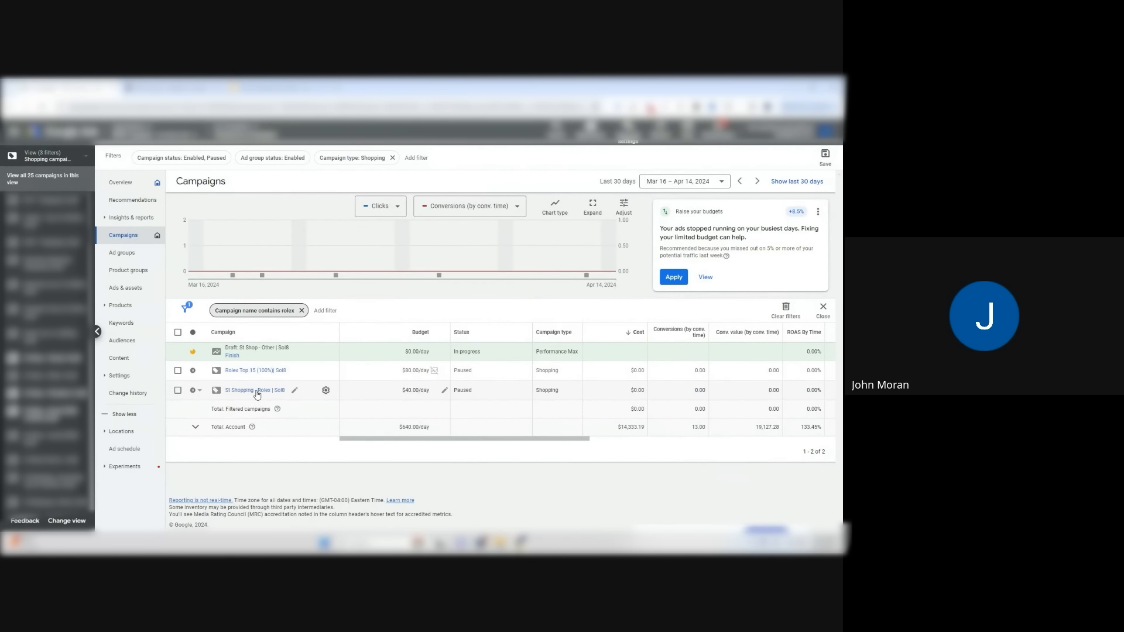
Show the paused Rolex Shopping campaign's ad group data for a range ending July 31, 2023
click(236, 390)
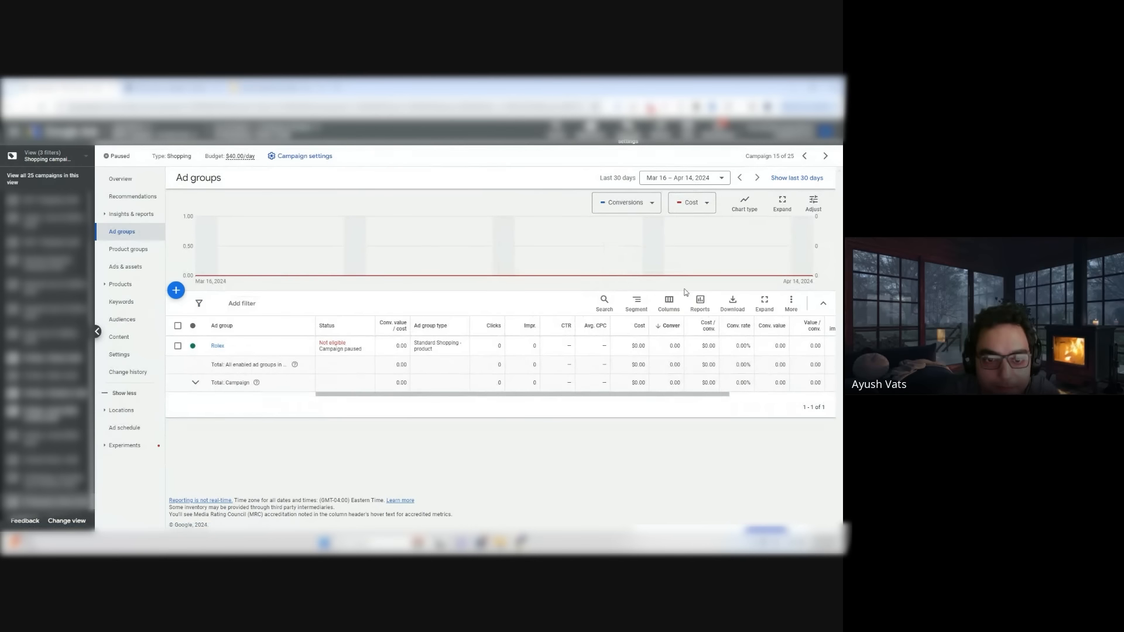
click(684, 178)
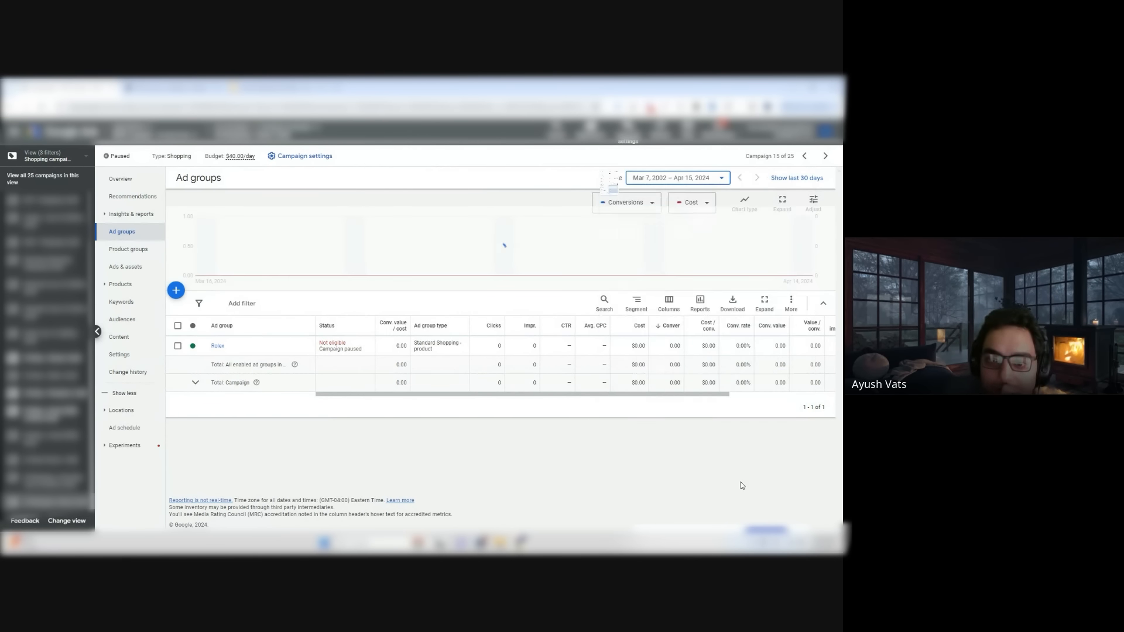
mouse_move(775, 270)
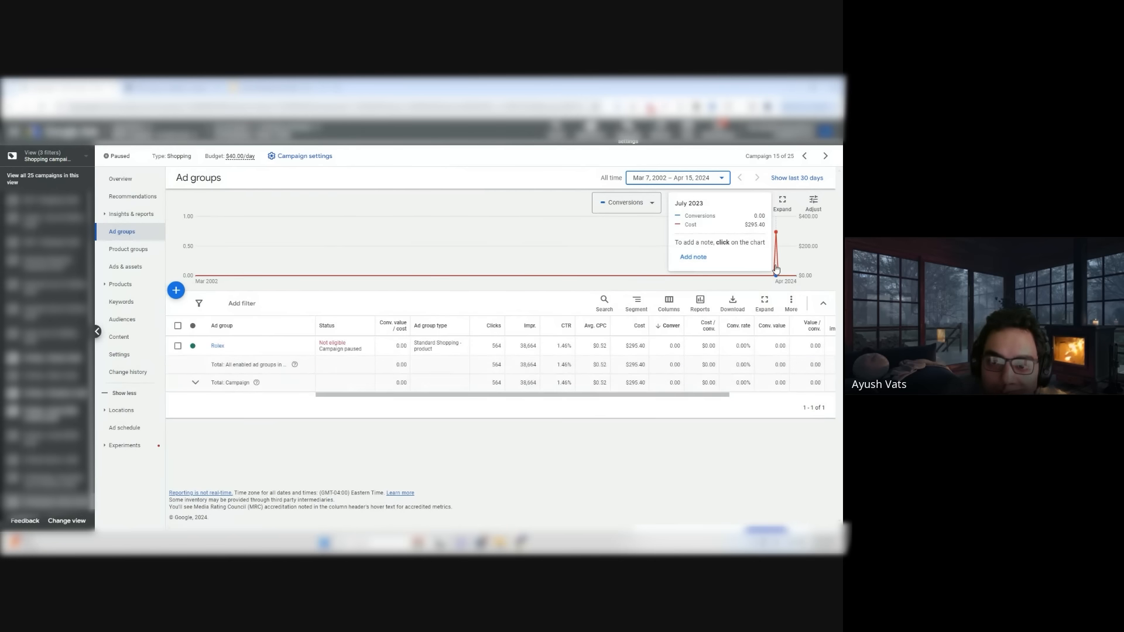
click(677, 178)
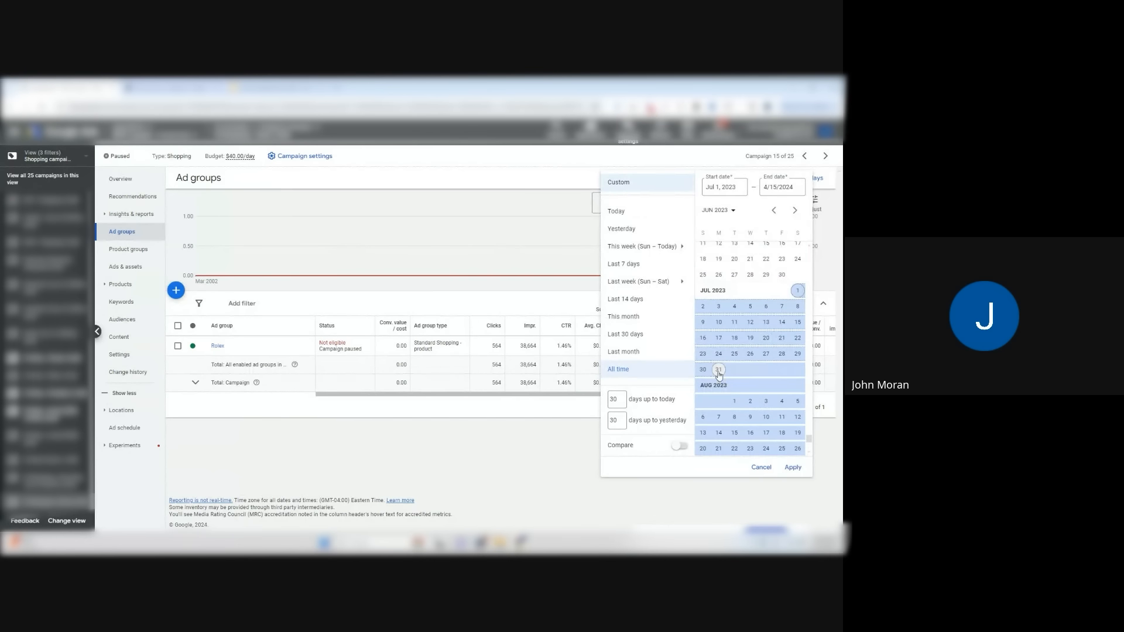
click(793, 467)
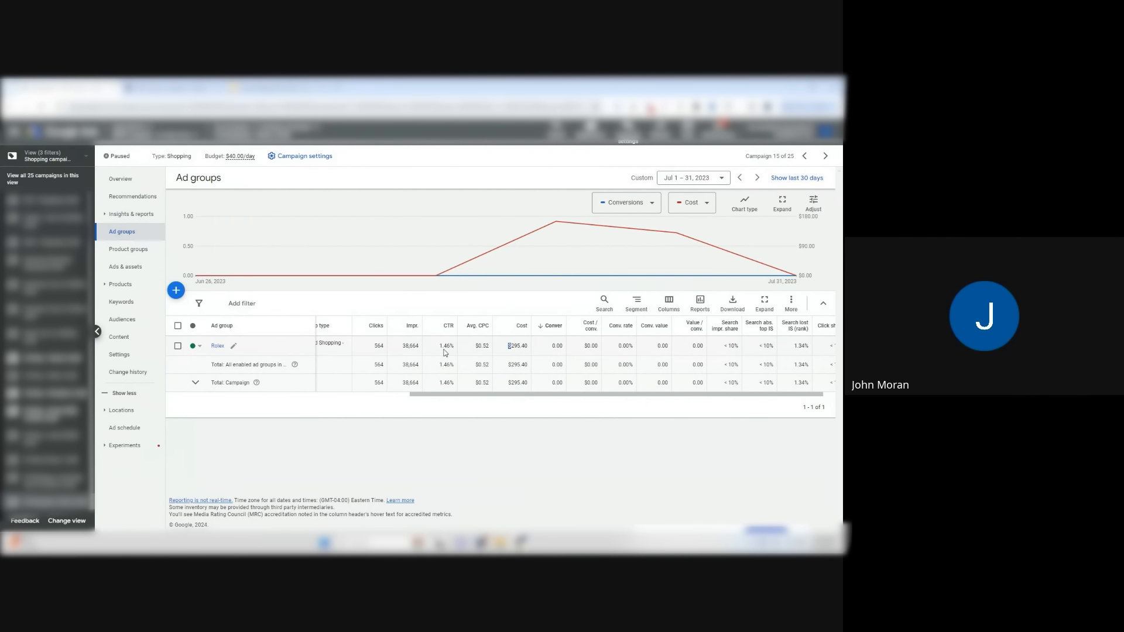
double_click(518, 345)
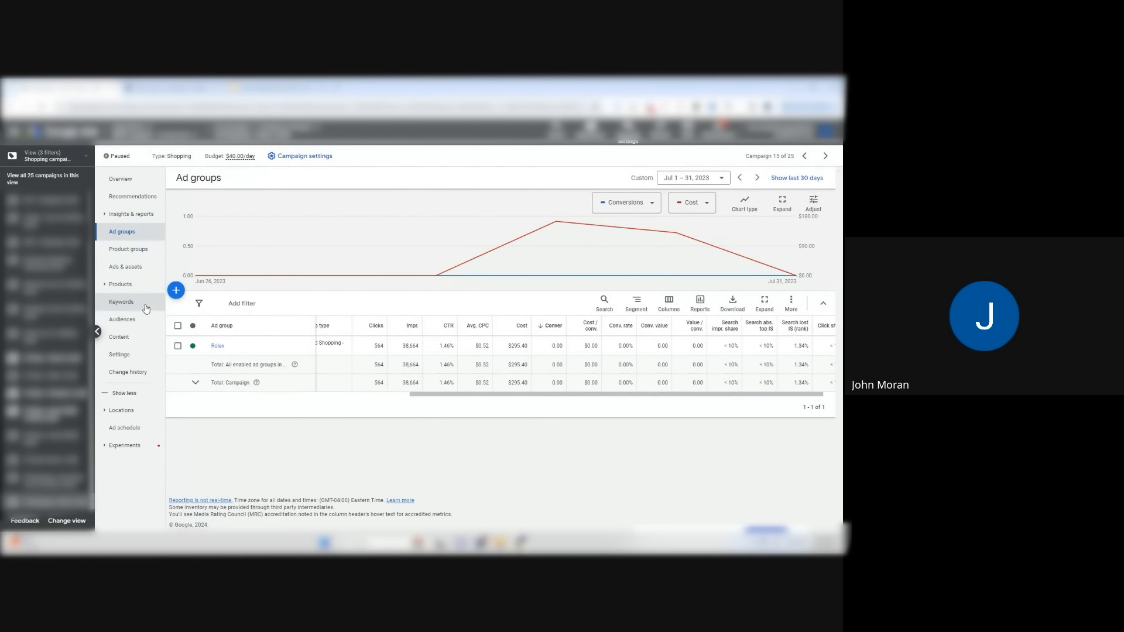
Go to the campaign's Insights & reports section
click(130, 213)
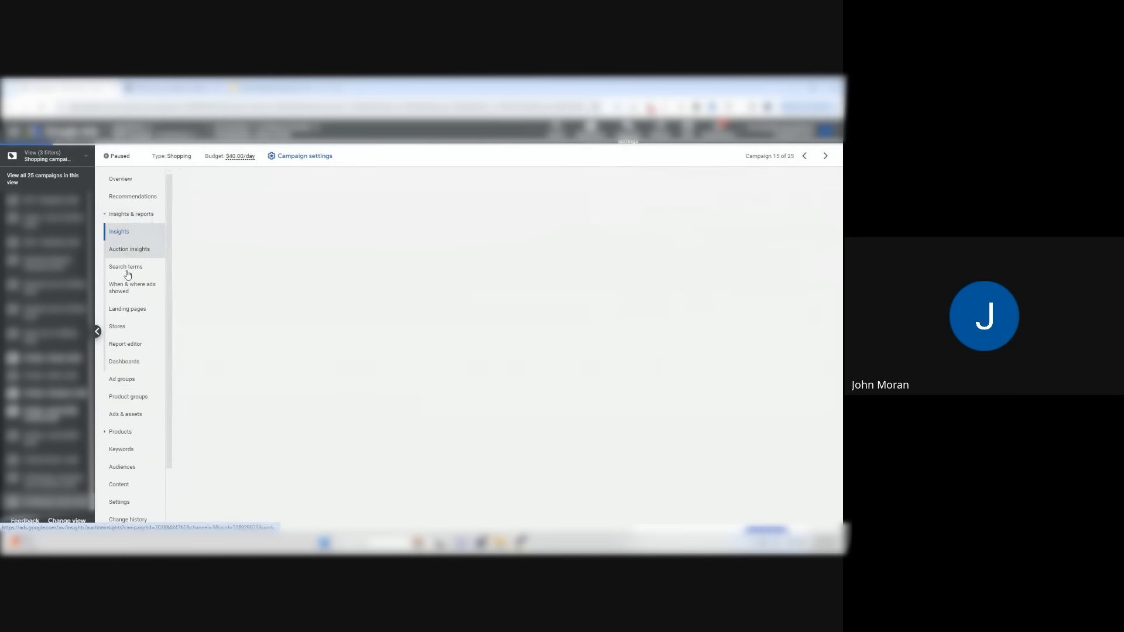
Sort the Rolex campaign's search terms by clicks and tick cartier watch among terms to exclude
click(126, 267)
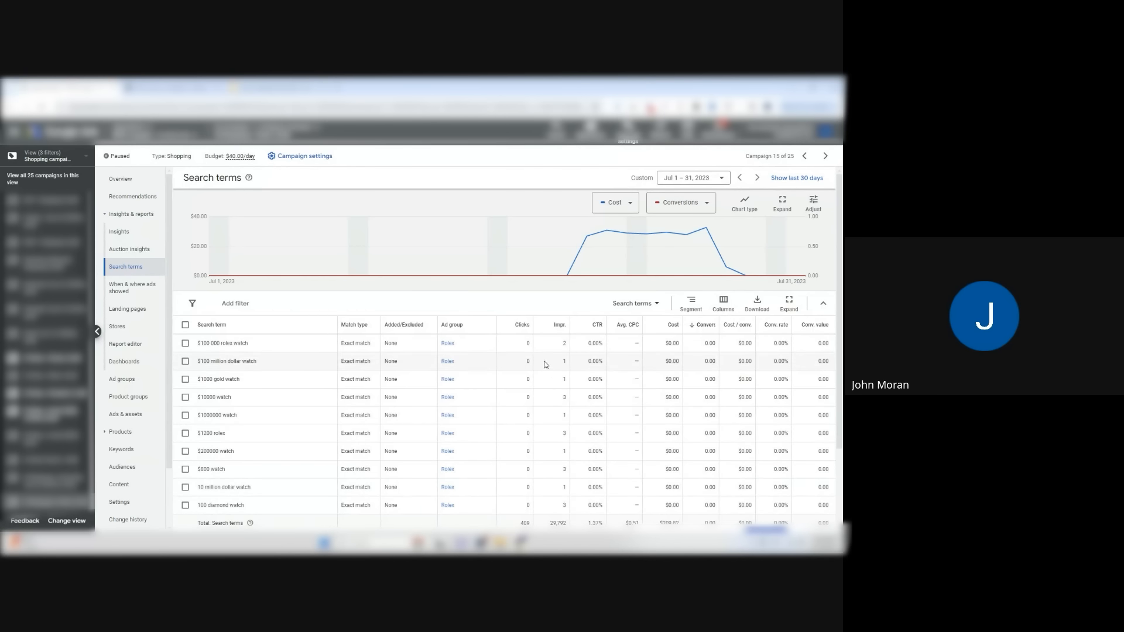
click(518, 326)
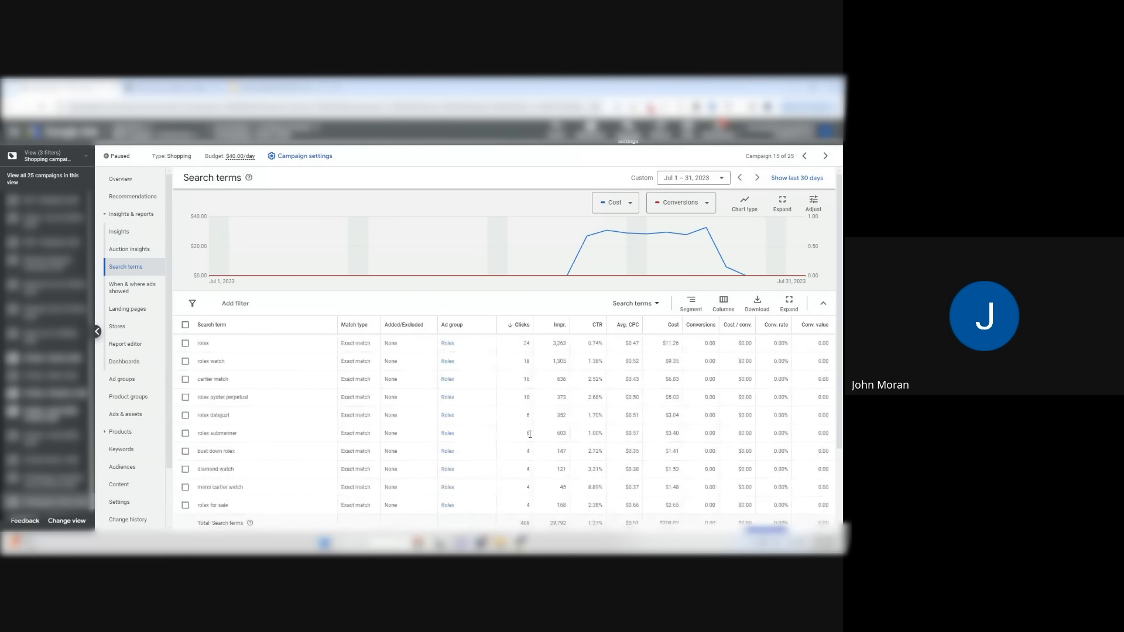
scroll(down, 3)
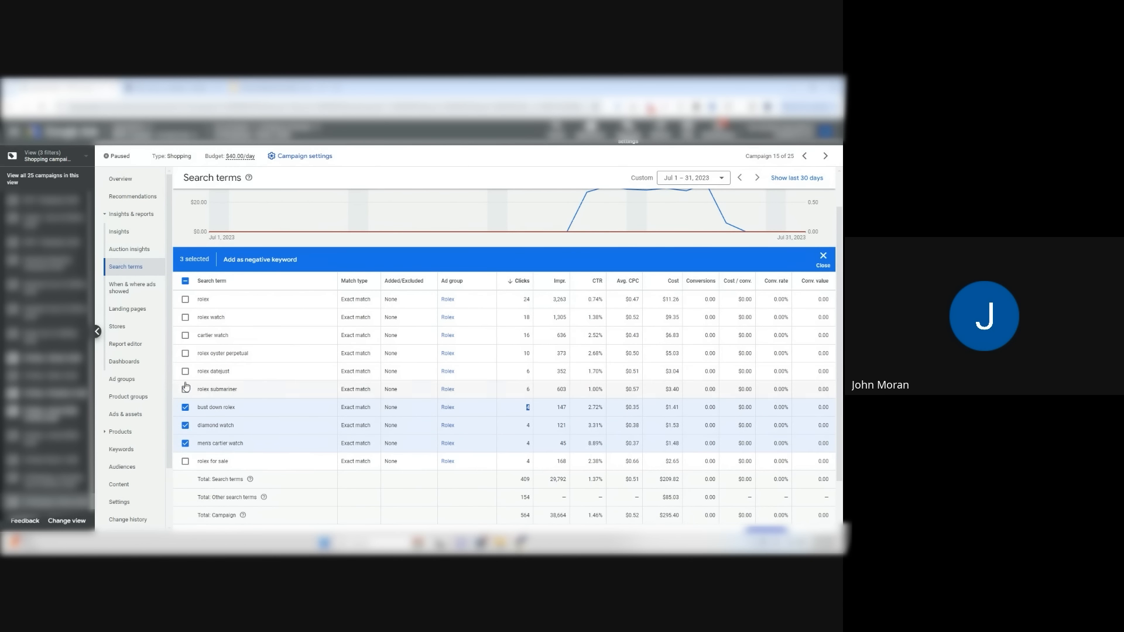
click(185, 335)
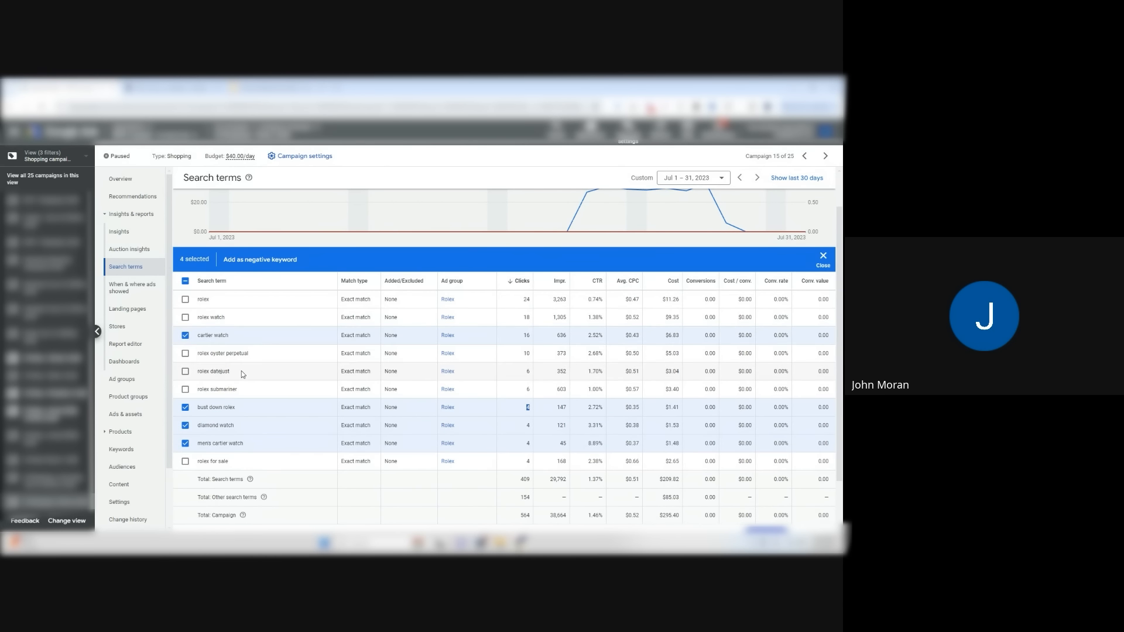
mouse_move(525, 349)
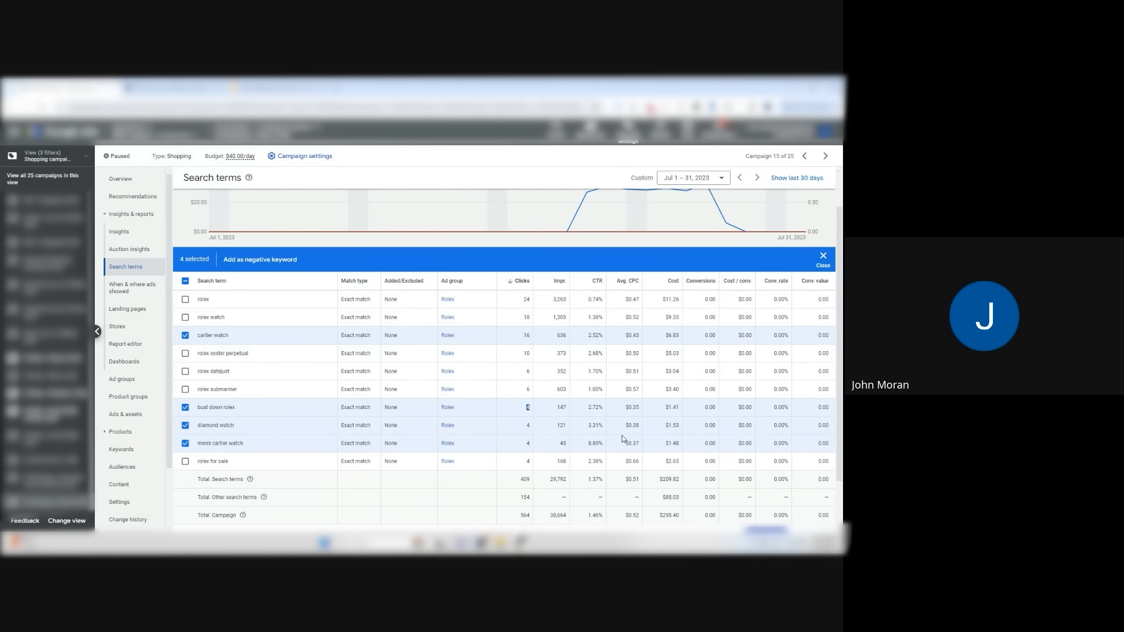
mouse_move(656, 374)
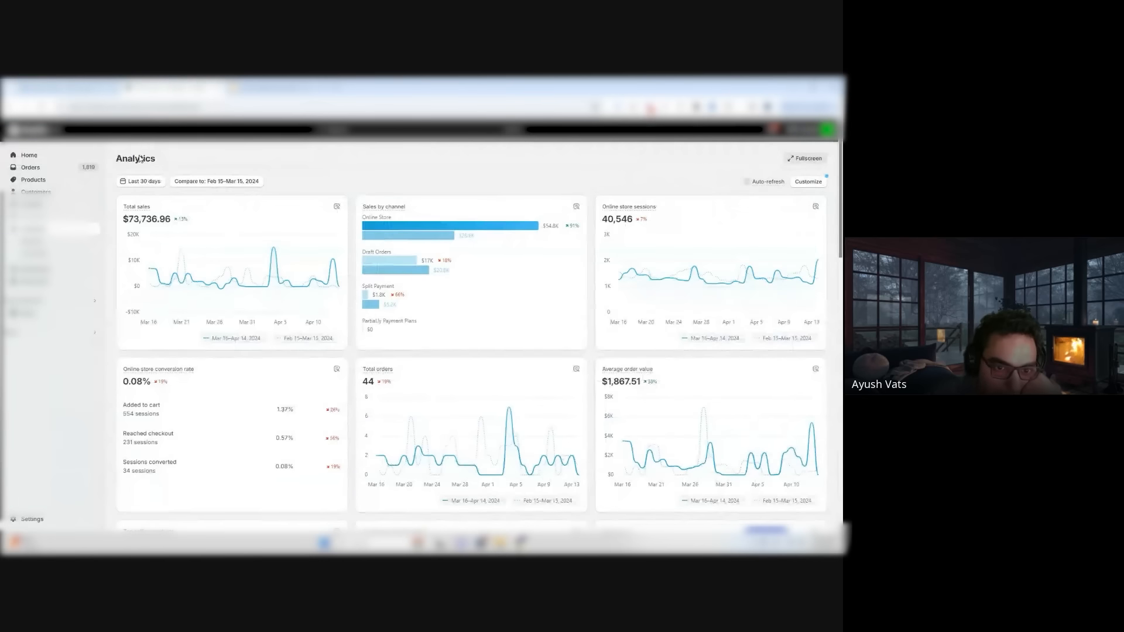
Set Shopify analytics to the last 7 days, then go to the store's orders
click(141, 180)
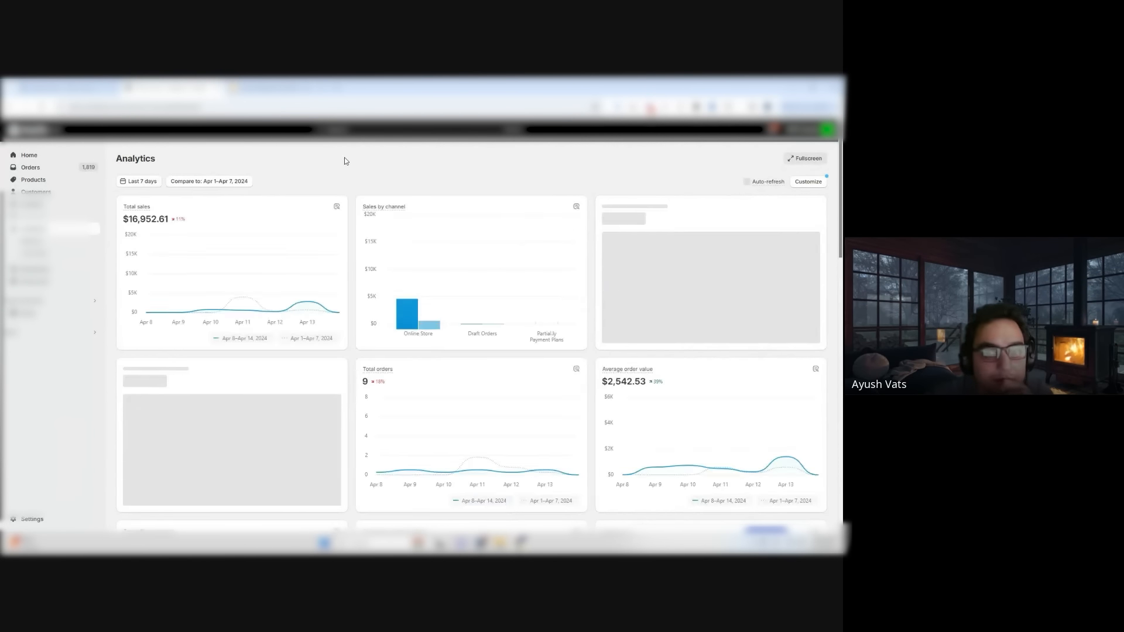
scroll(down, 3)
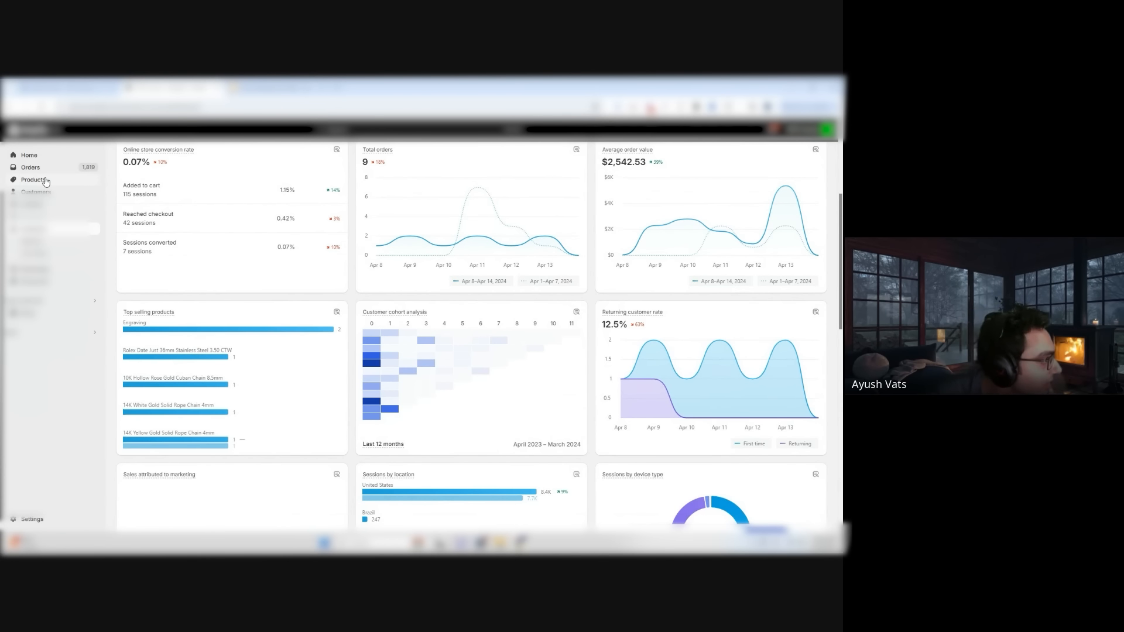
mouse_move(33, 192)
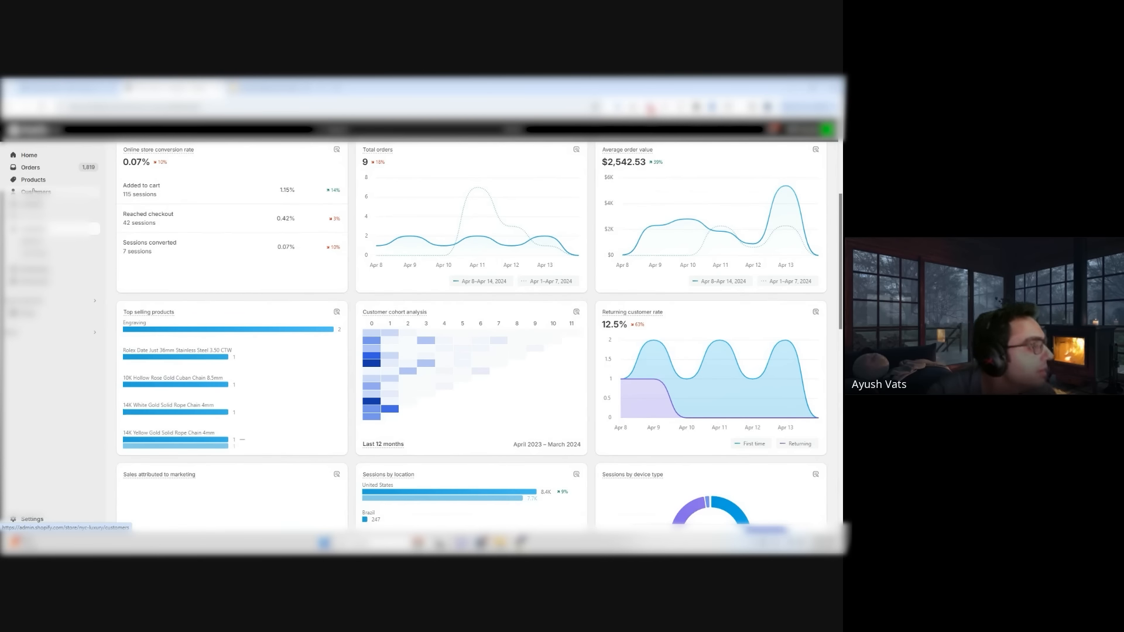
click(29, 166)
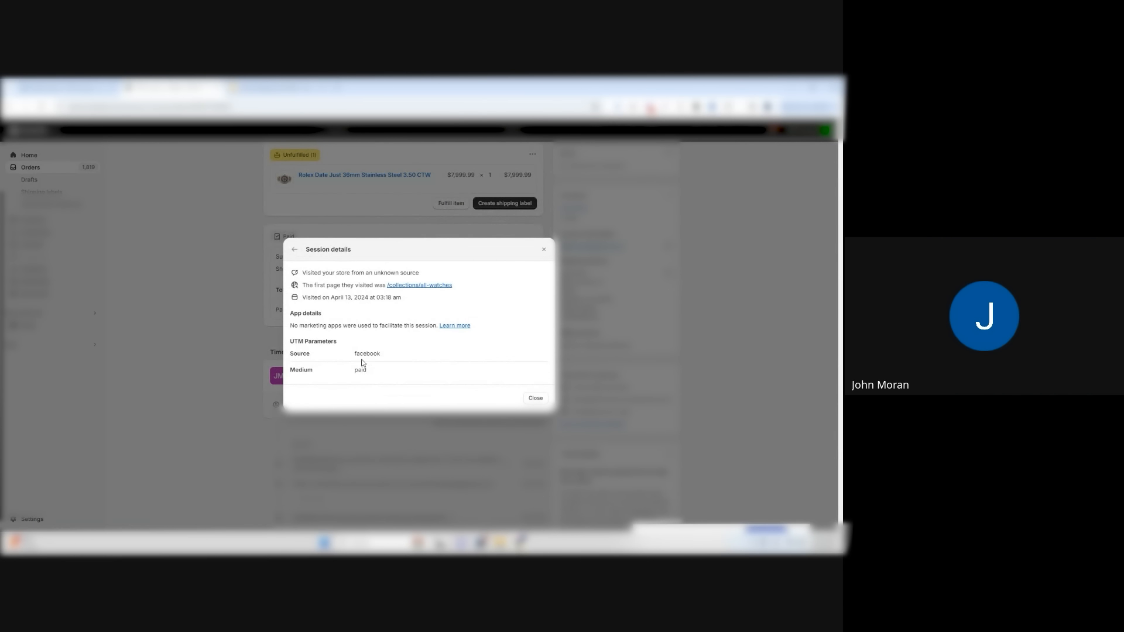
mouse_move(450, 302)
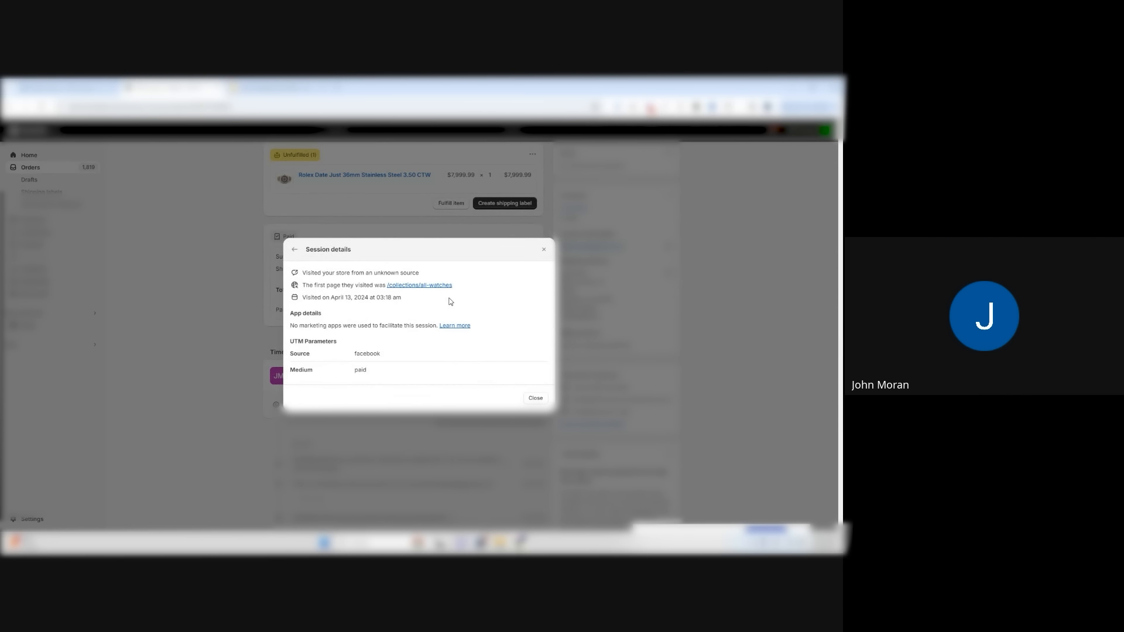
Close the Rolex Date Just order's session details showing paid Facebook traffic
click(535, 398)
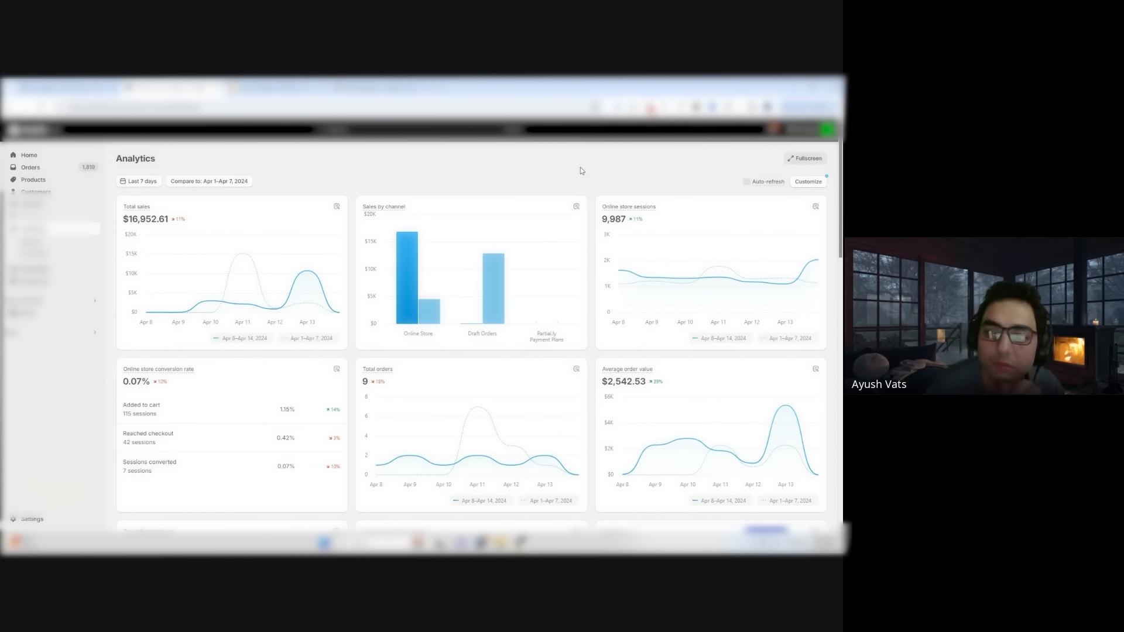
Set the Shopify analytics reporting period to the last 365 days
click(138, 180)
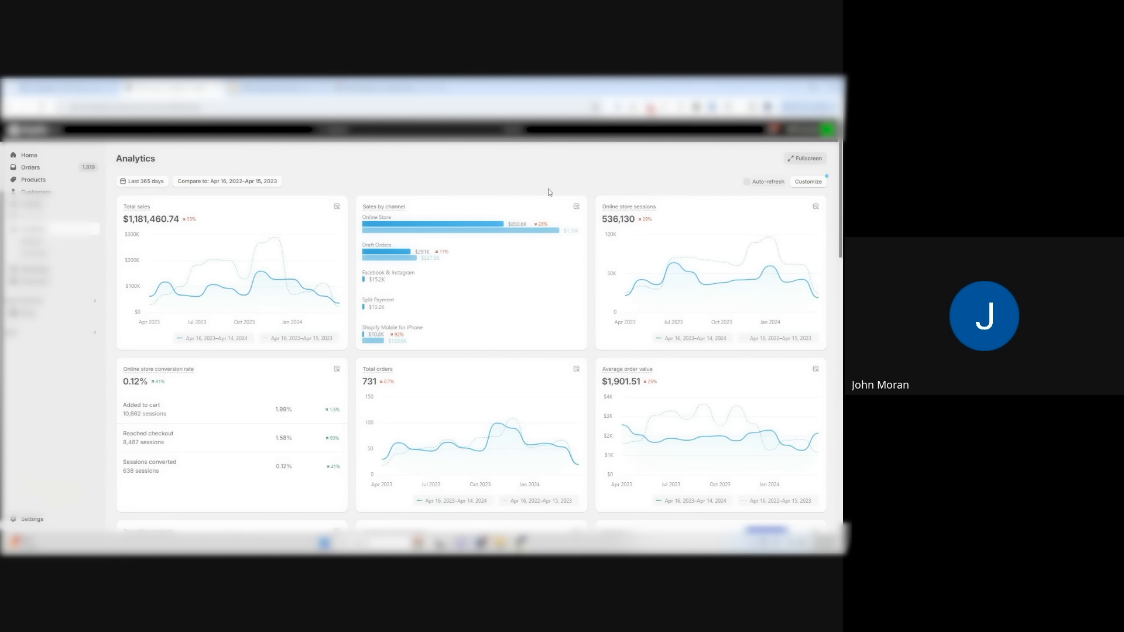
mouse_move(799, 265)
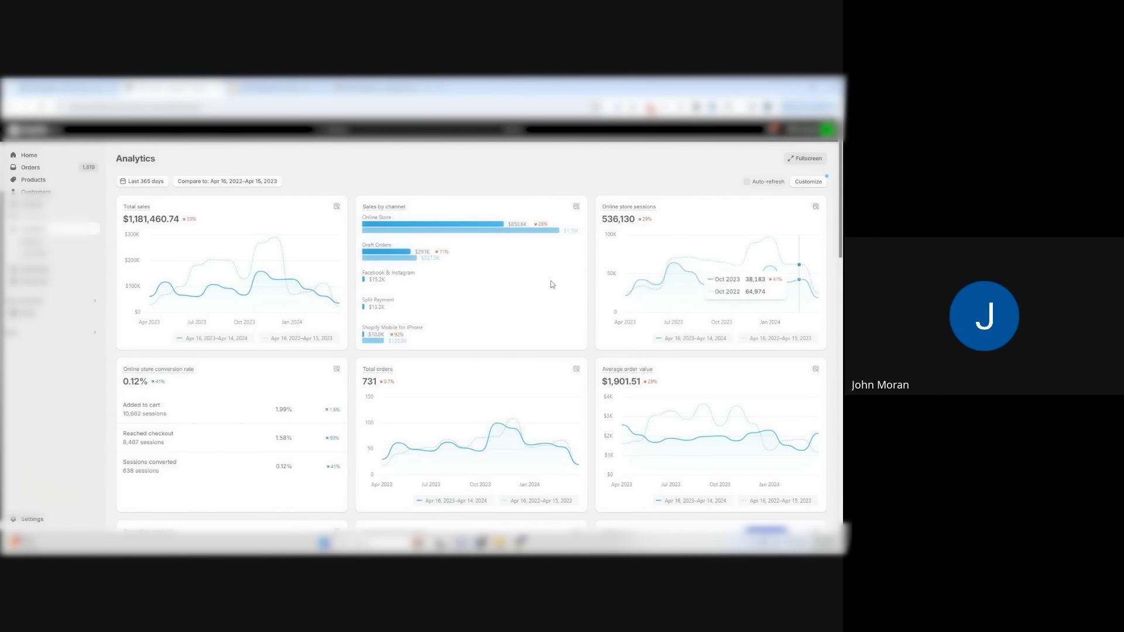
mouse_move(242, 295)
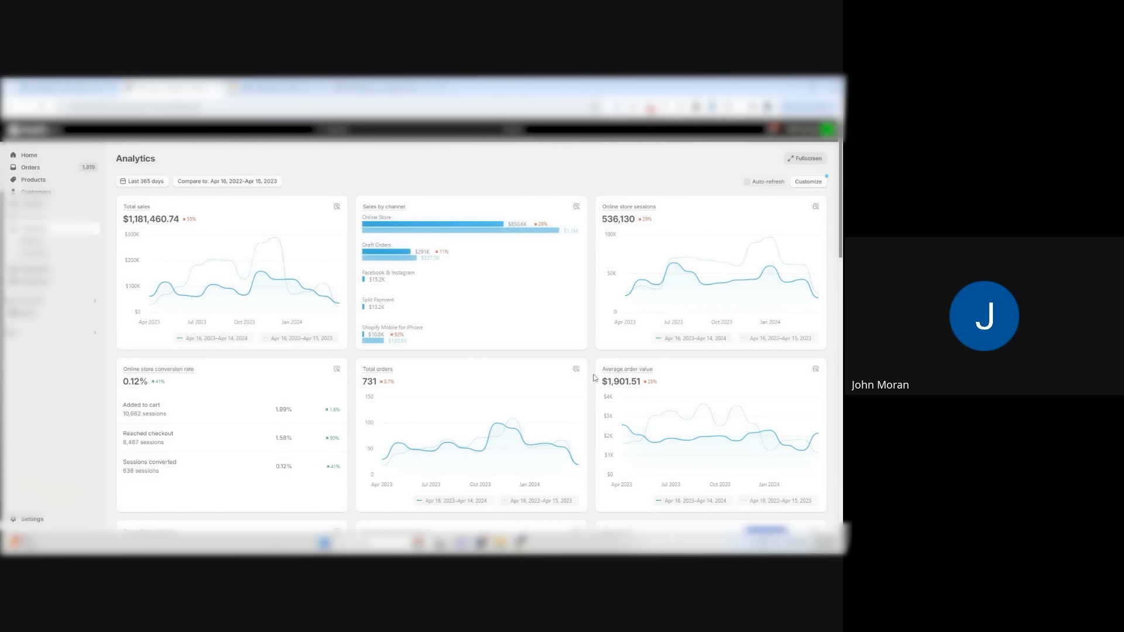
mouse_move(643, 401)
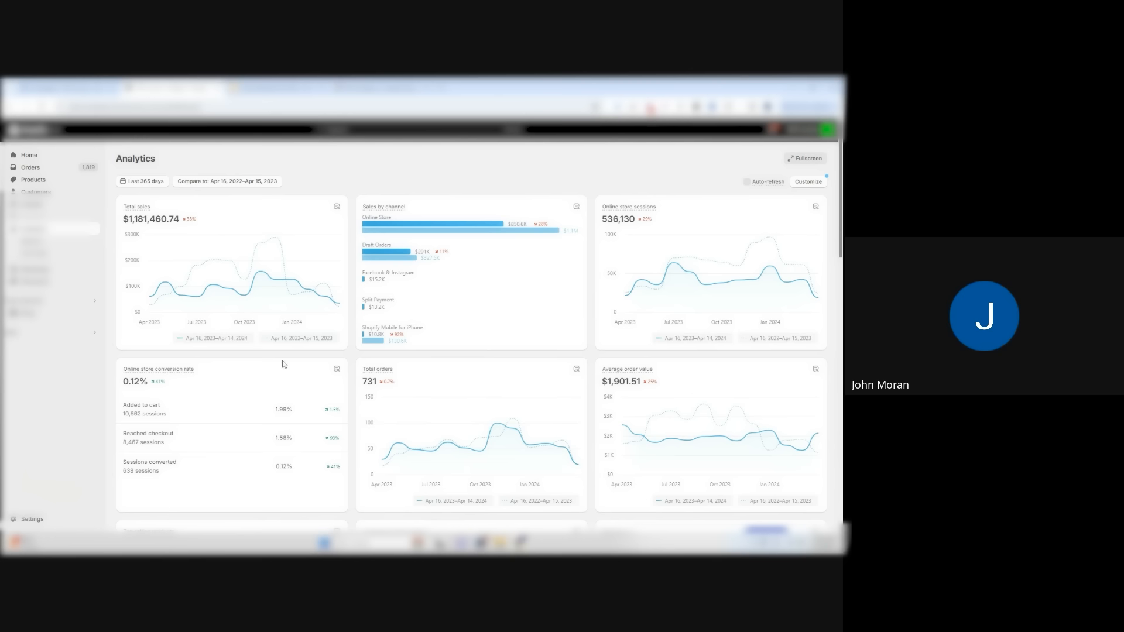
mouse_move(384, 168)
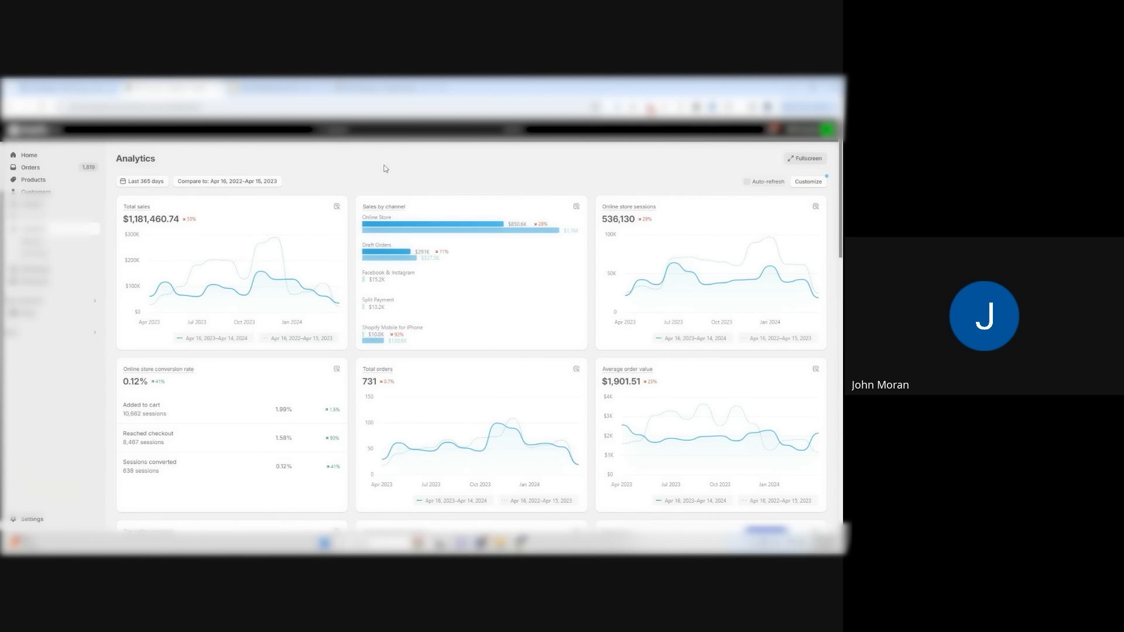
scroll(down, 3)
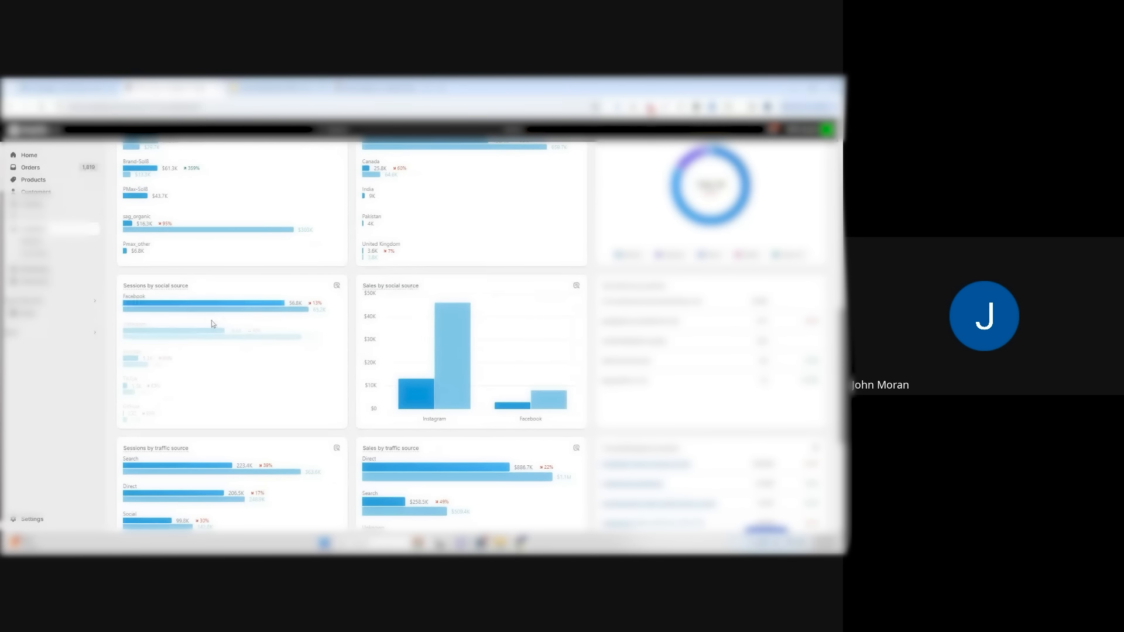
scroll(down, 3)
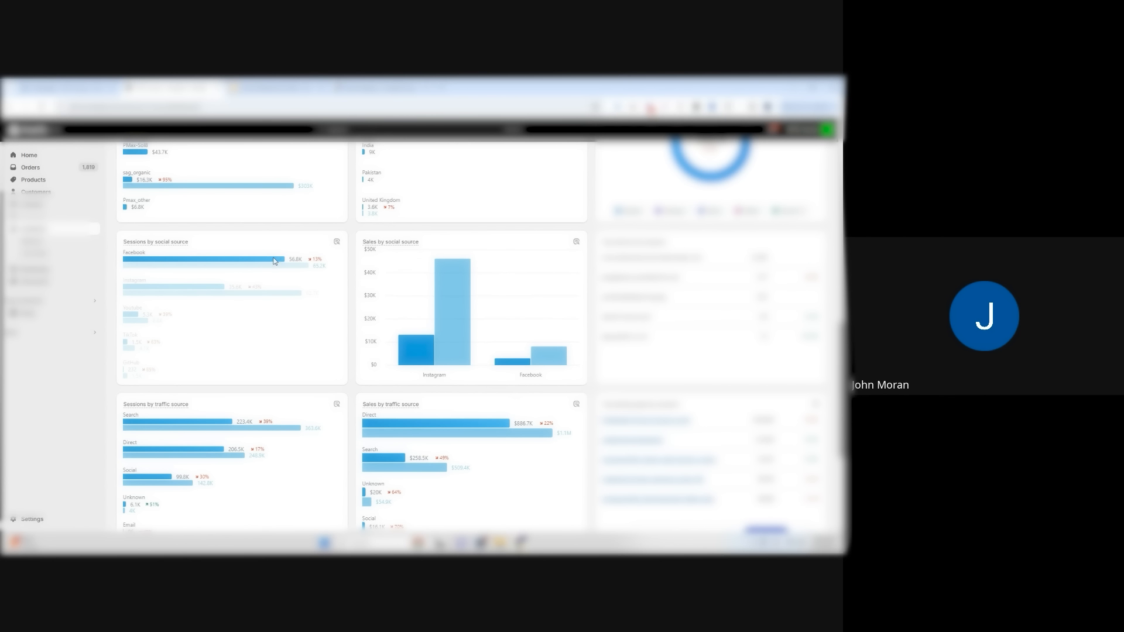
scroll(down, 3)
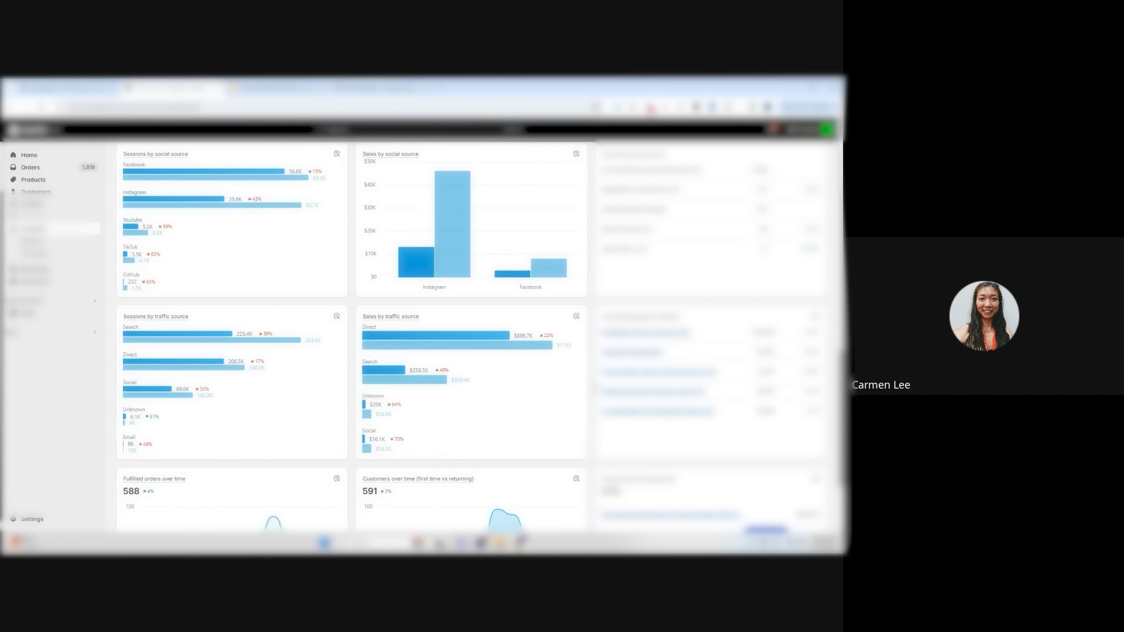
scroll(down, 3)
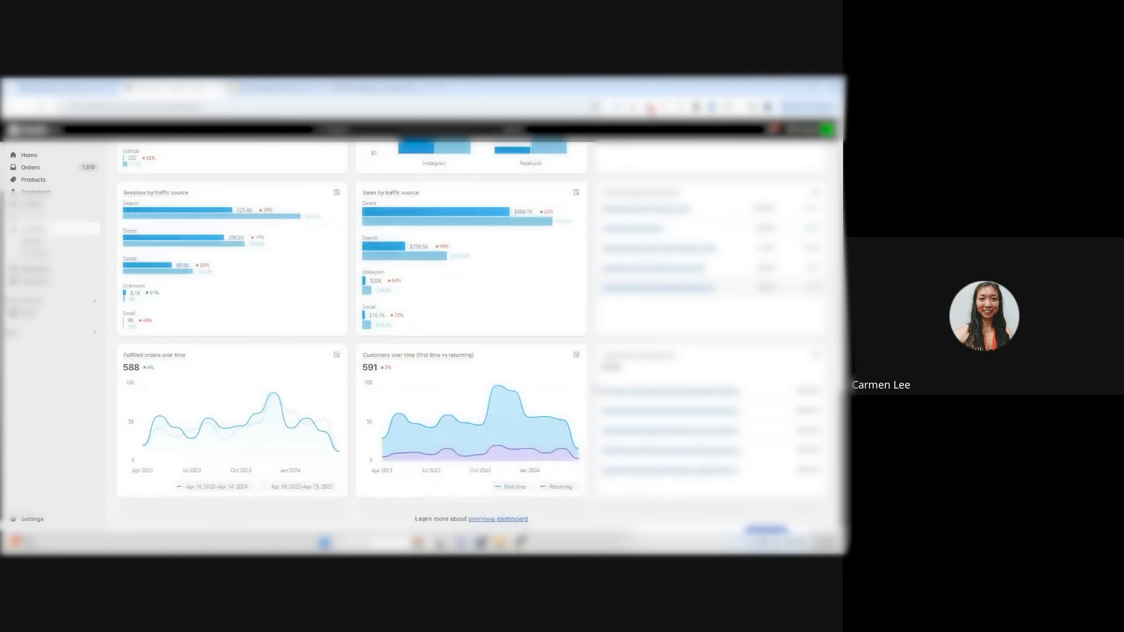
scroll(up, 3)
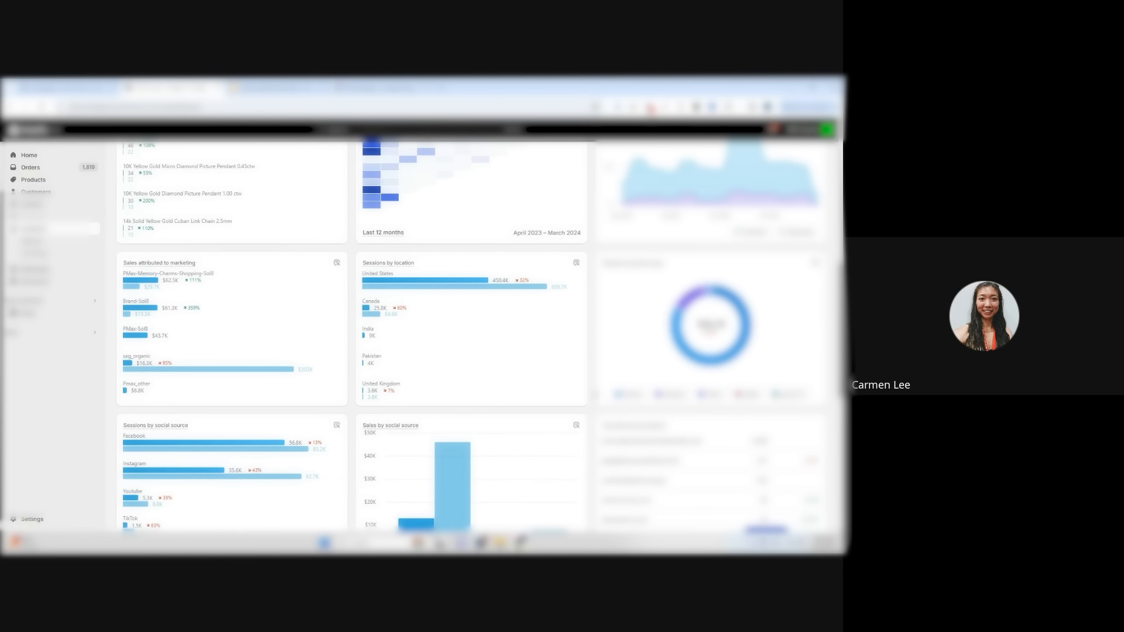
scroll(up, 3)
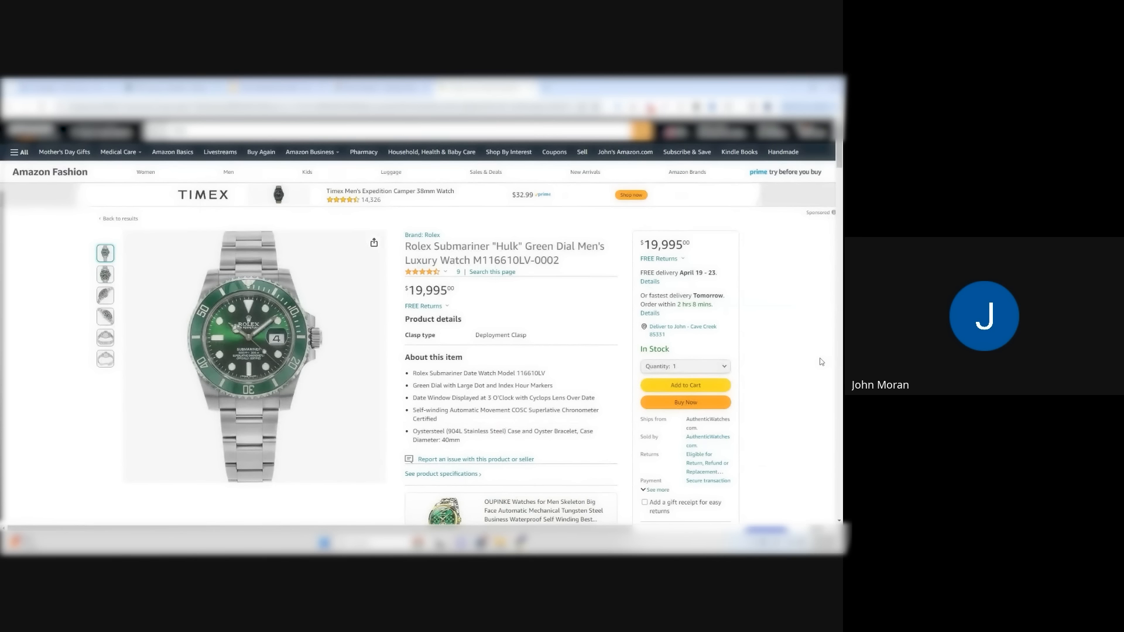
mouse_move(695, 295)
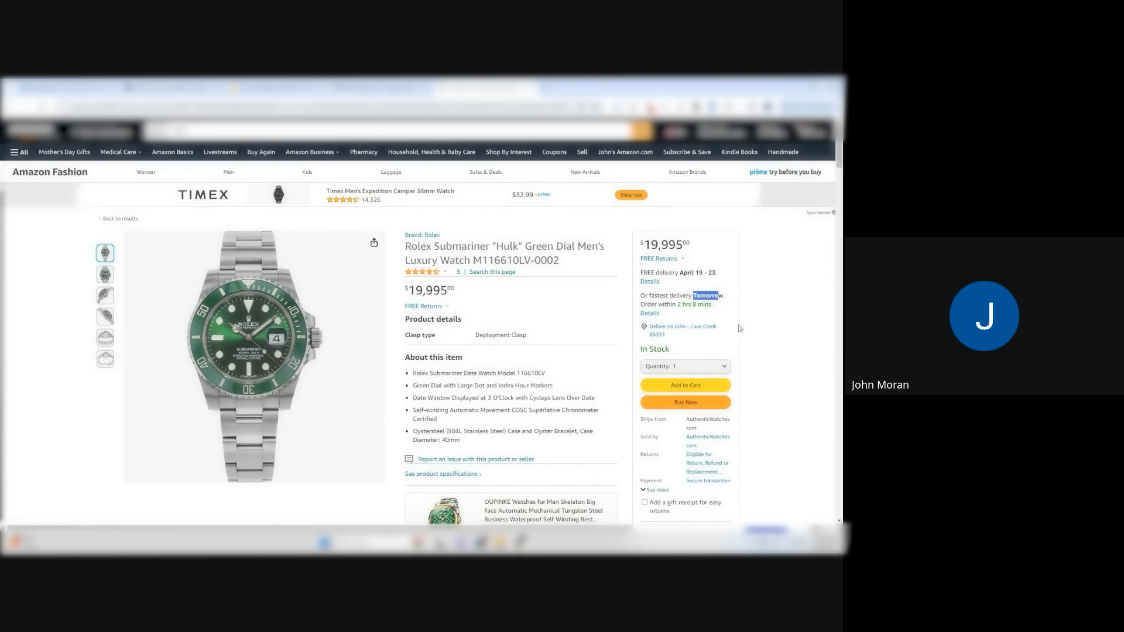
mouse_move(780, 334)
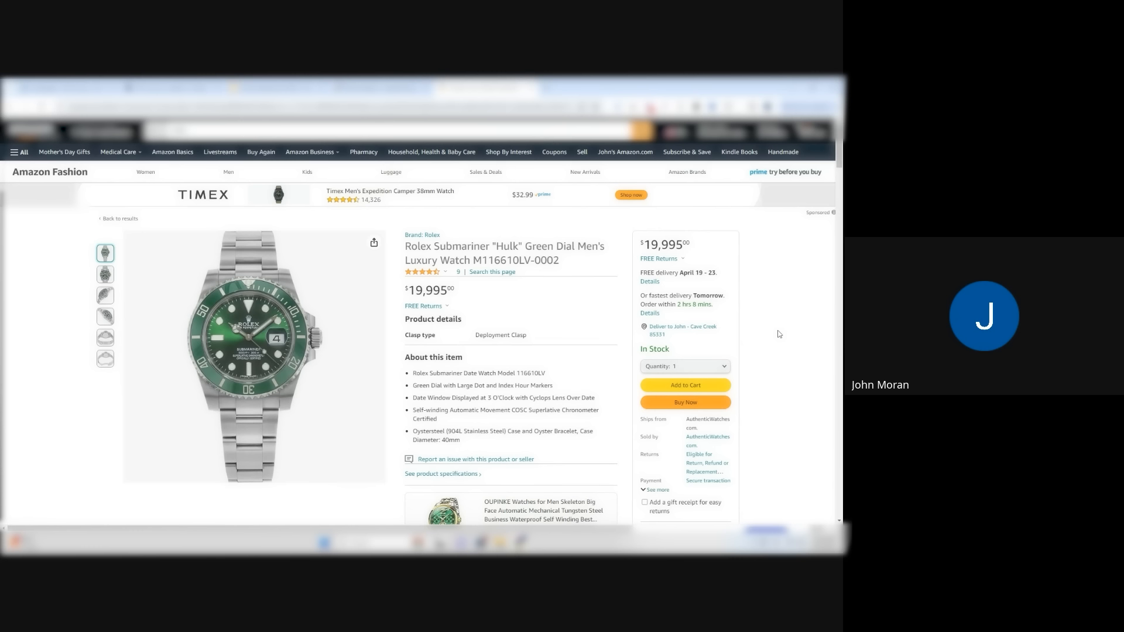
scroll(down, 3)
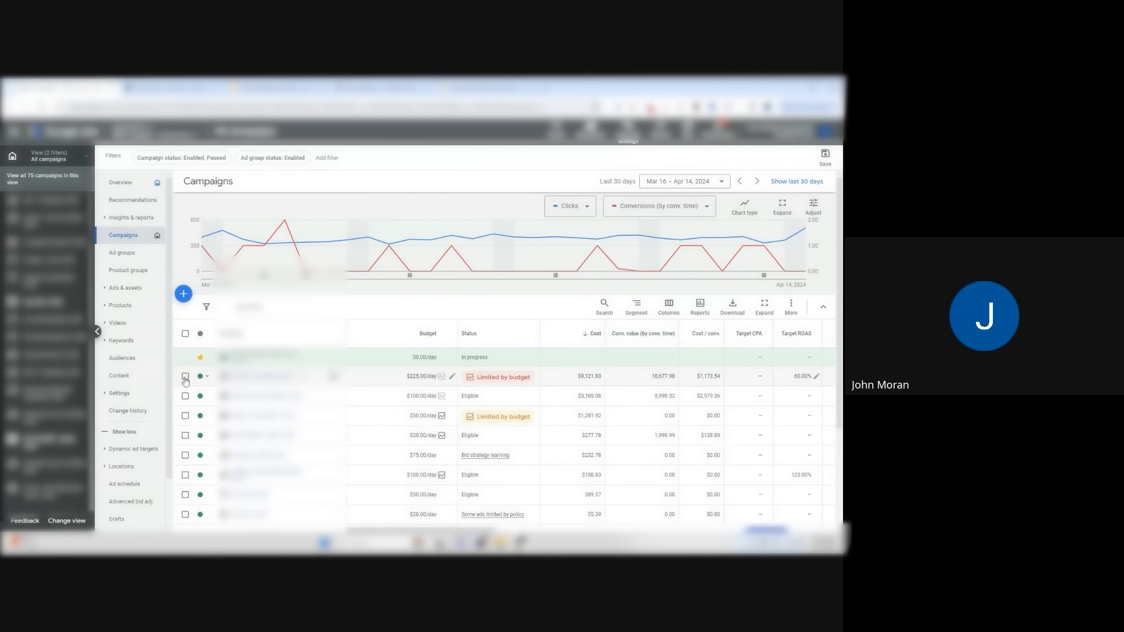
Show the Campaigns overview with budgets, statuses and costs for the last 30 days
click(185, 377)
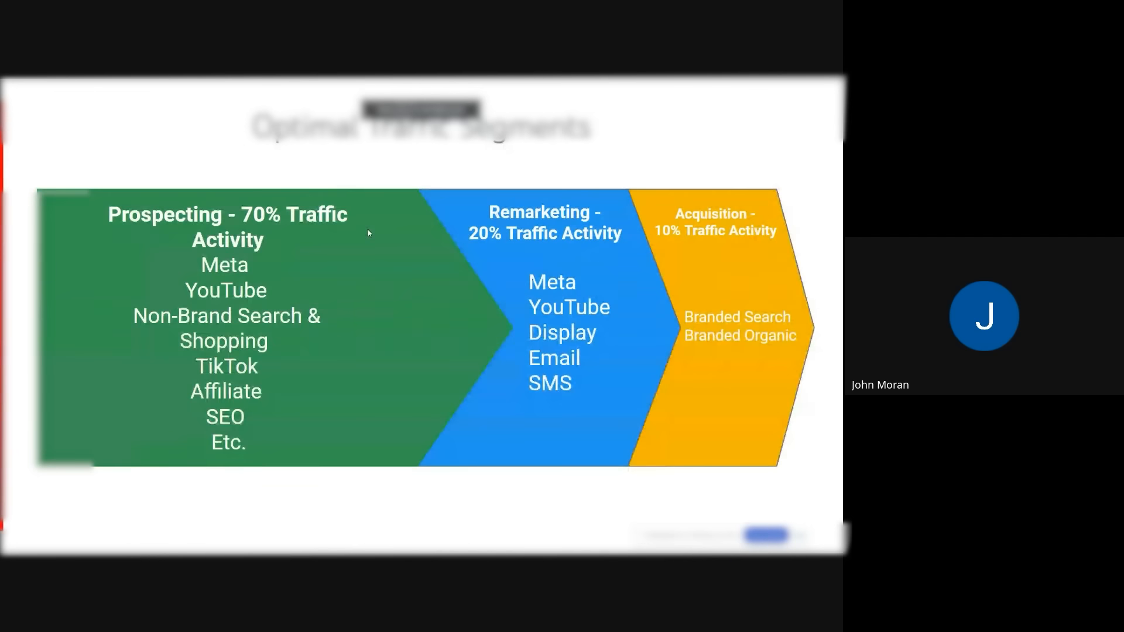
mouse_move(396, 346)
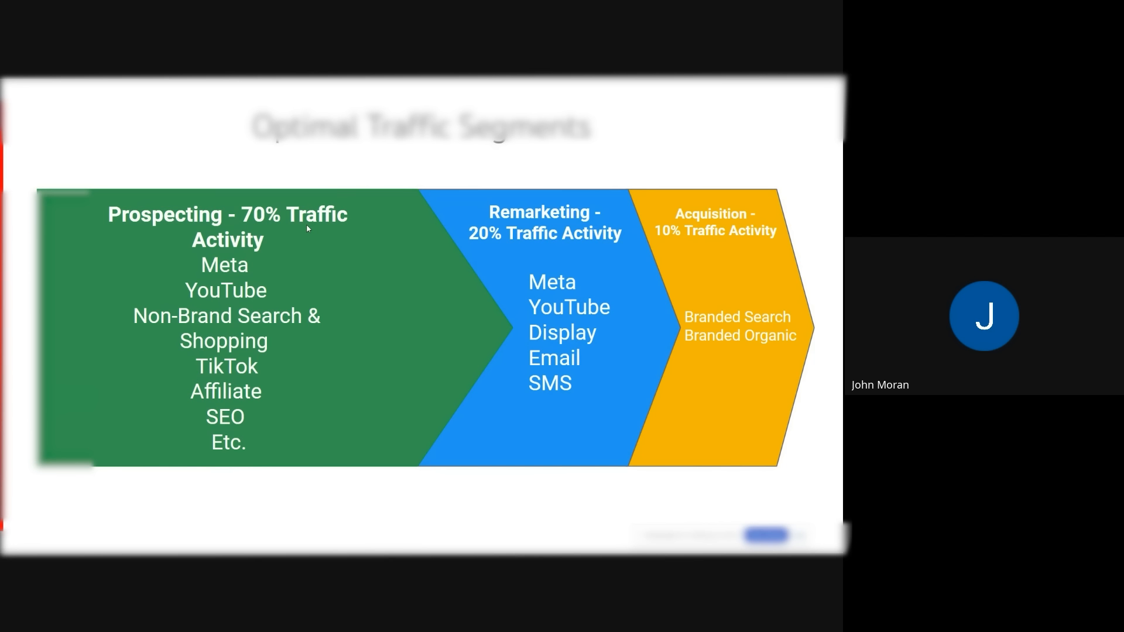
mouse_move(218, 219)
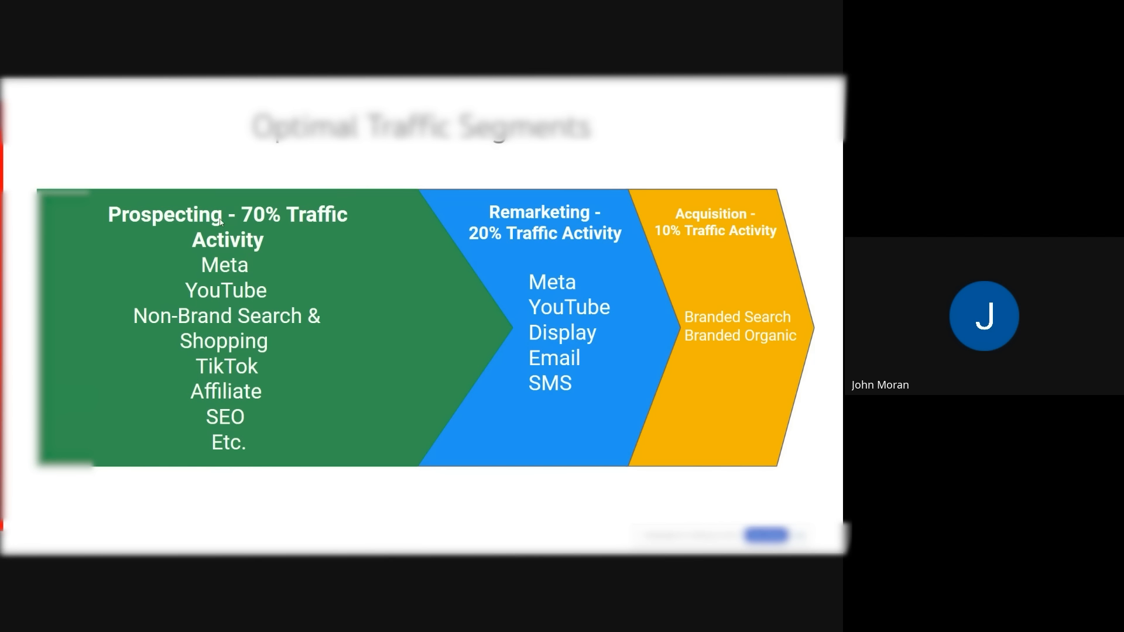
mouse_move(712, 238)
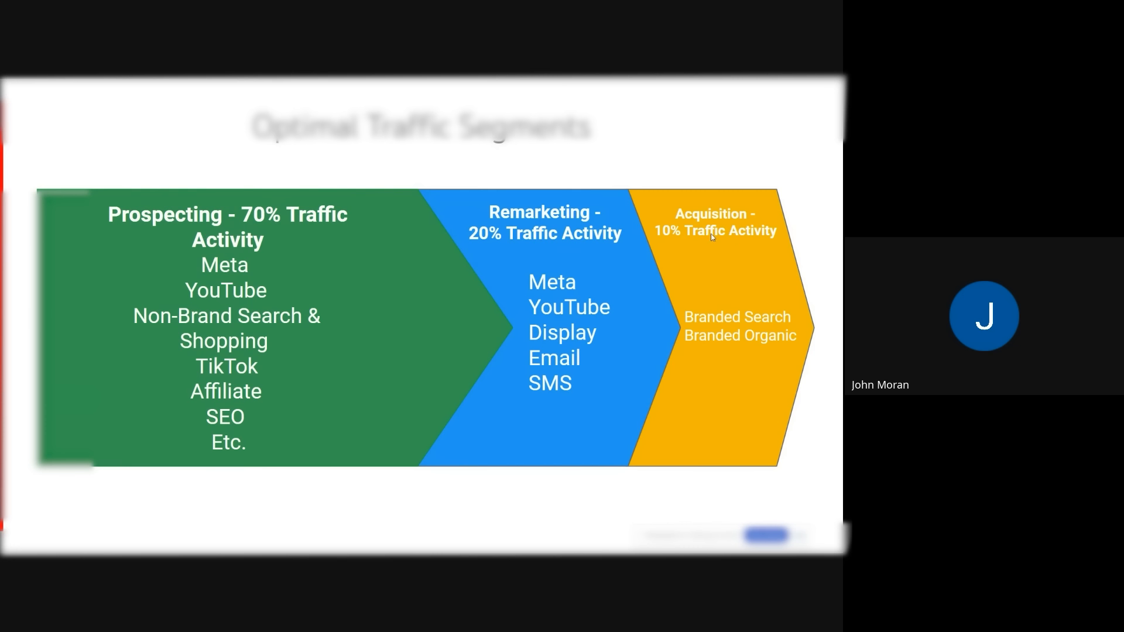
mouse_move(361, 324)
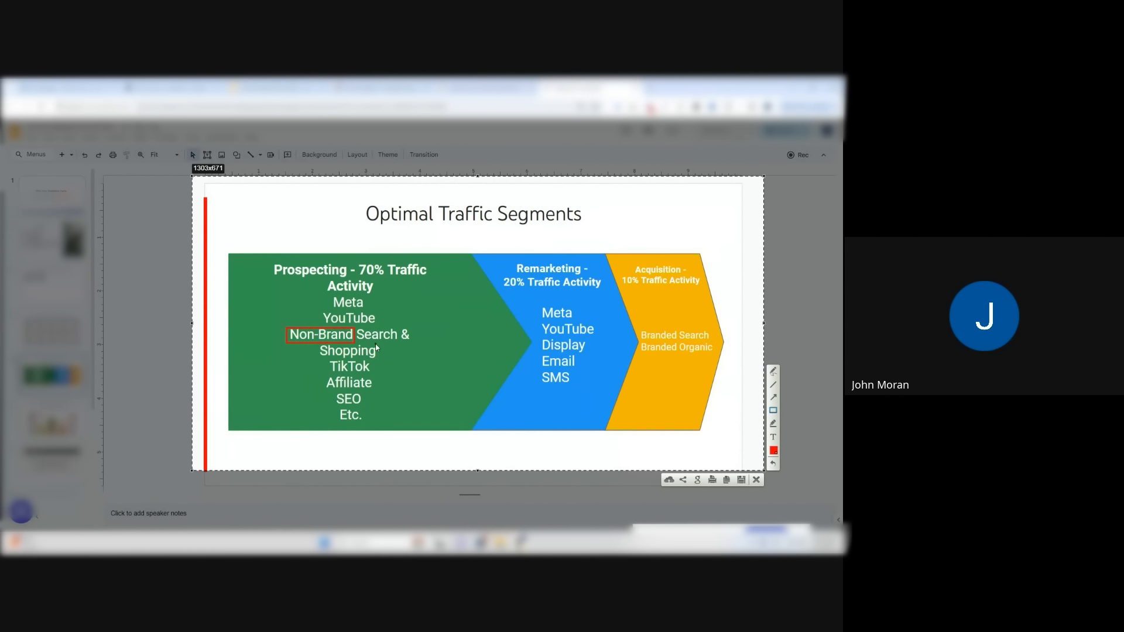
Box Shopping and the Remarketing column in red and strike through Meta in Prospecting
drag(319, 350, 375, 358)
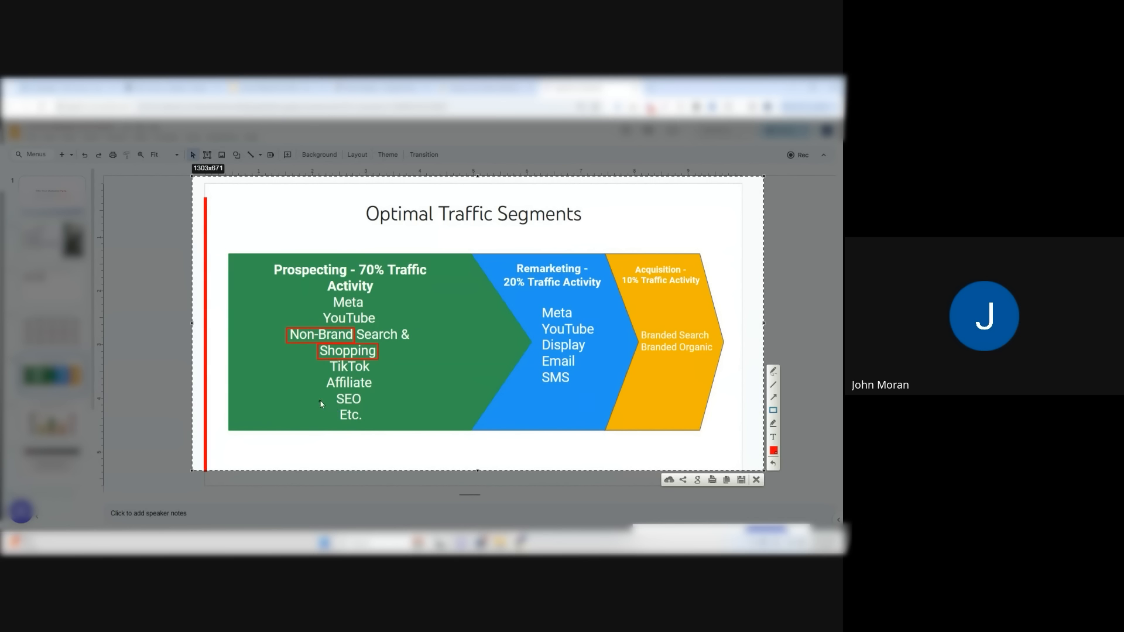
mouse_move(357, 315)
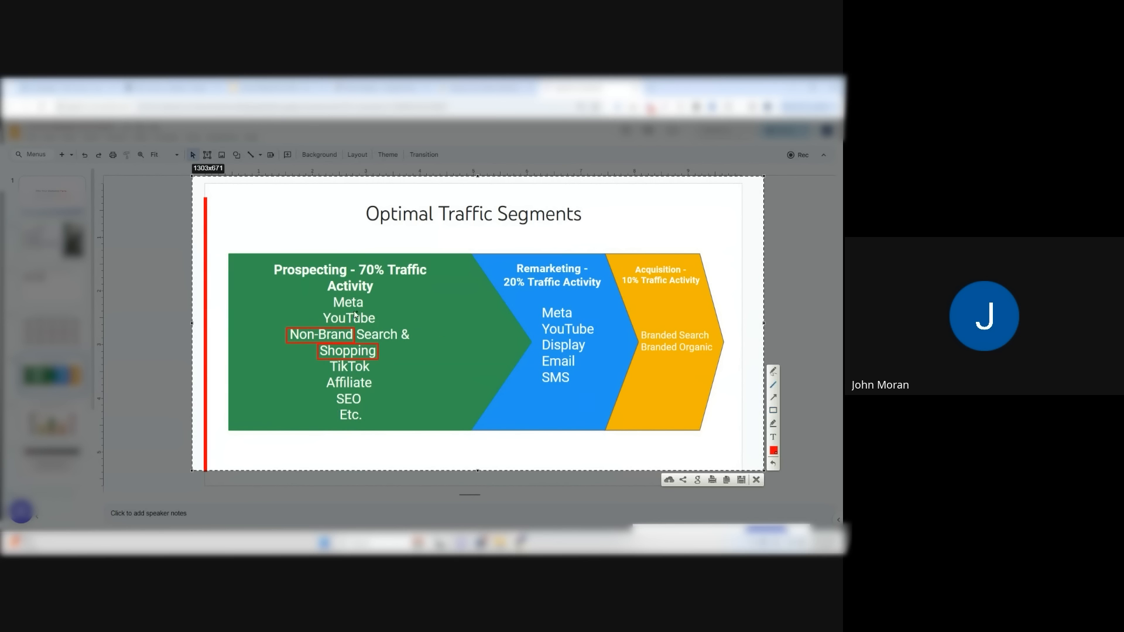
drag(330, 302, 366, 303)
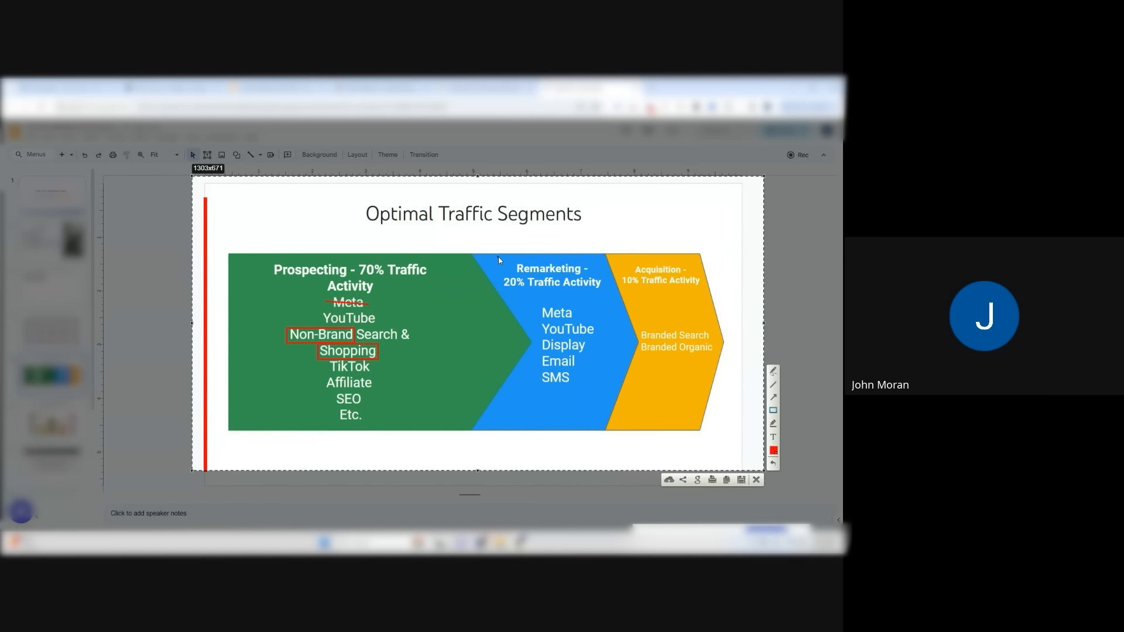
drag(502, 258, 609, 394)
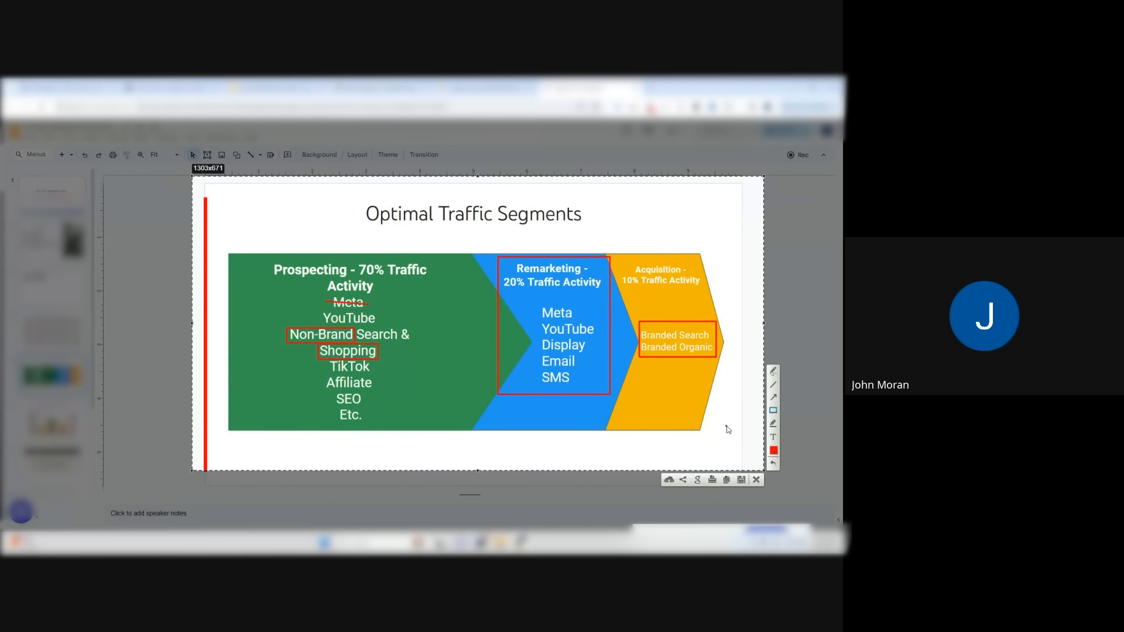
mouse_move(482, 257)
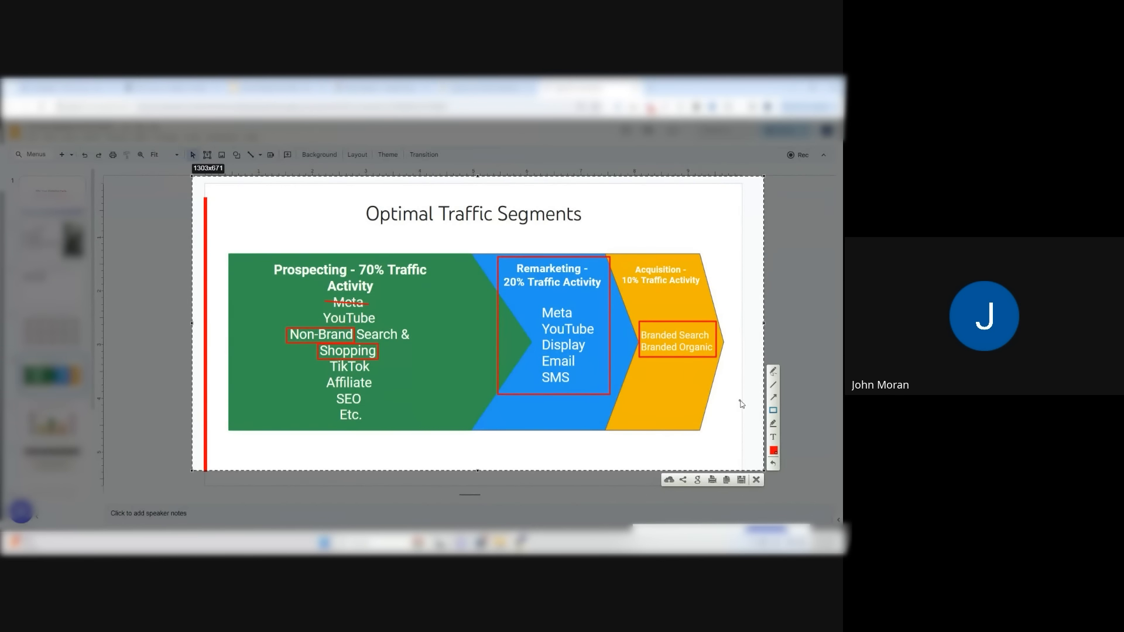
mouse_move(591, 408)
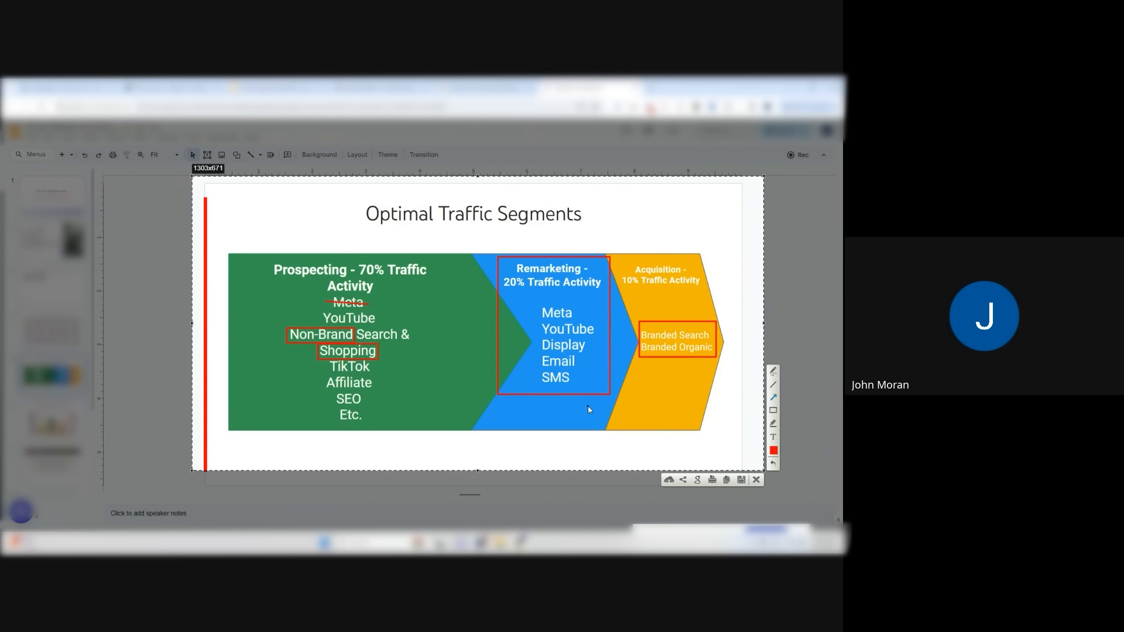
mouse_move(584, 415)
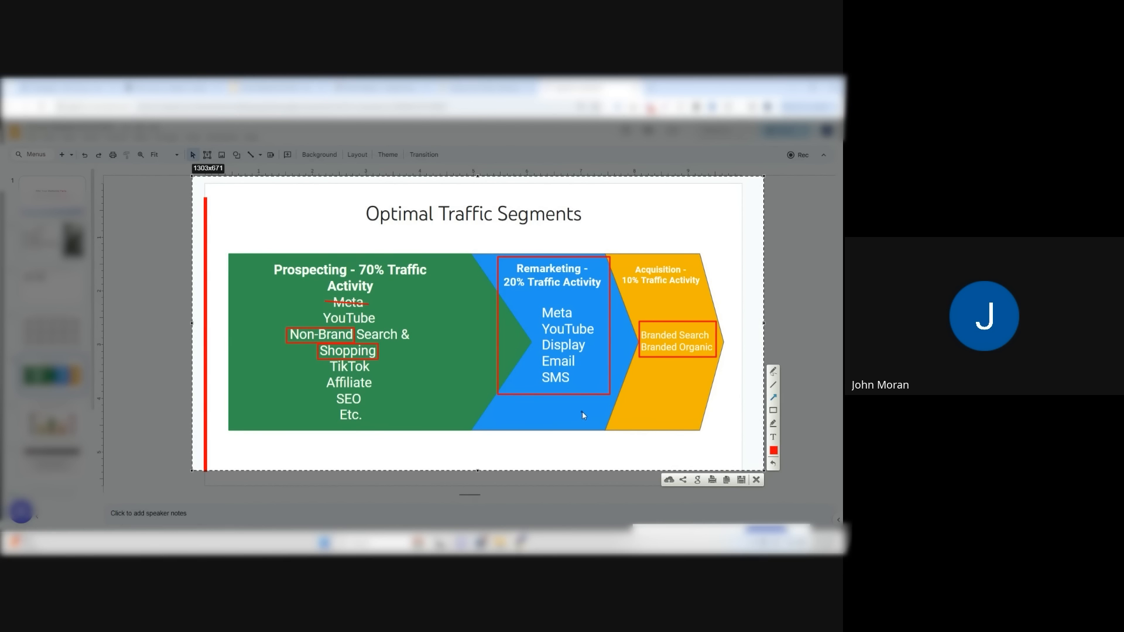
mouse_move(601, 396)
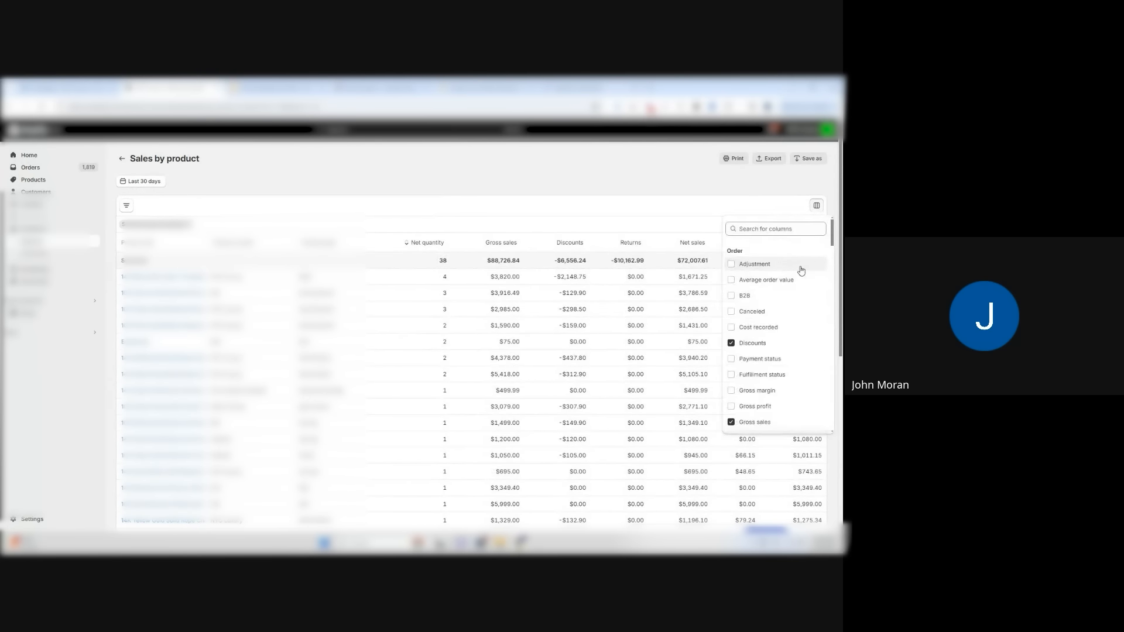
Scroll the Sales by product report down to the product type, net quantity, discounts and total sales columns
scroll(down, 3)
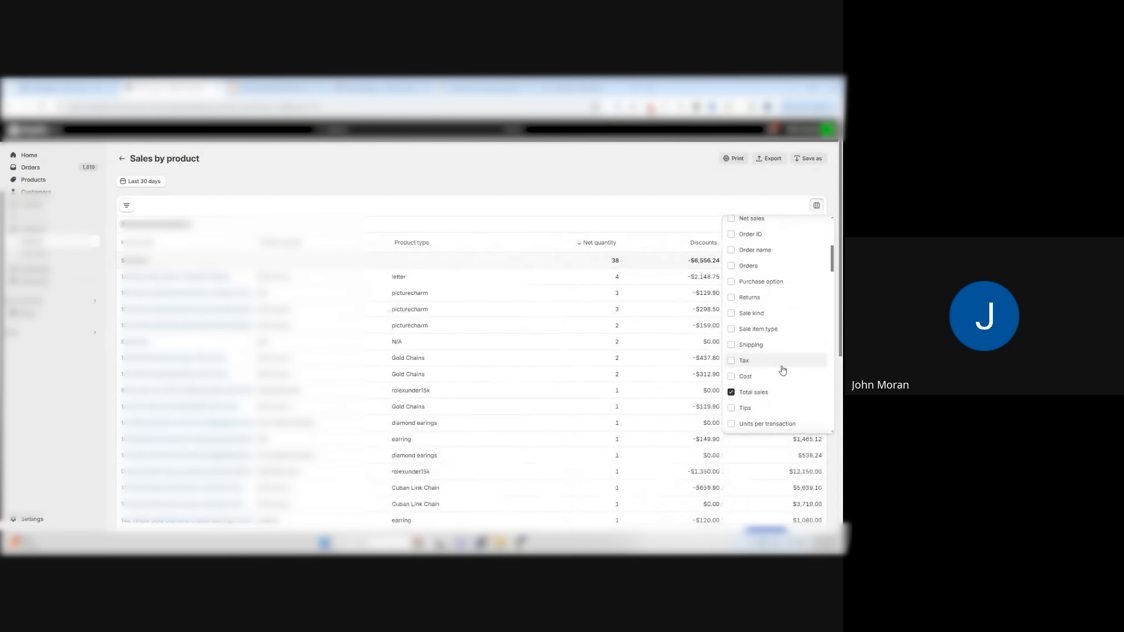
scroll(down, 3)
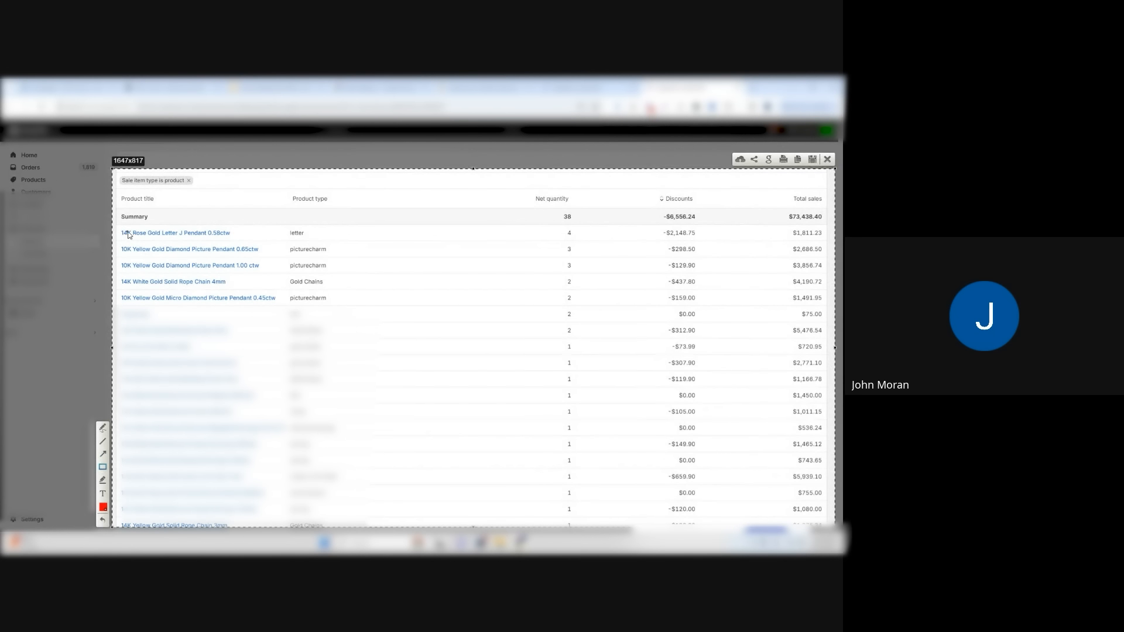
Draw a red box around the top five product titles led by the rose gold letter pendant
drag(122, 228, 262, 273)
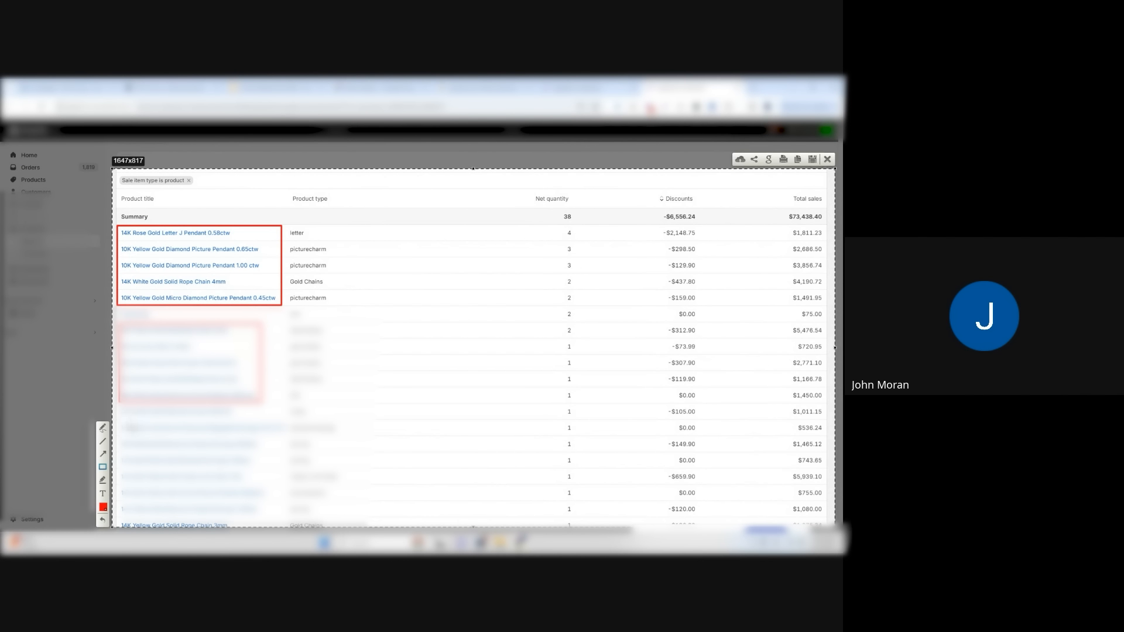
mouse_move(468, 381)
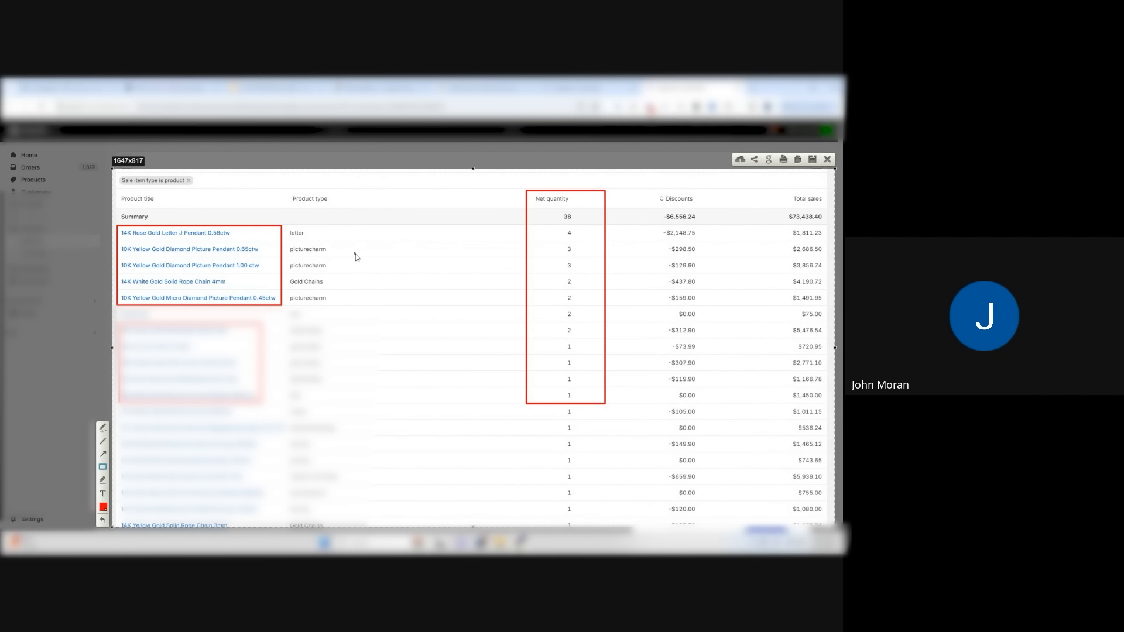
mouse_move(712, 342)
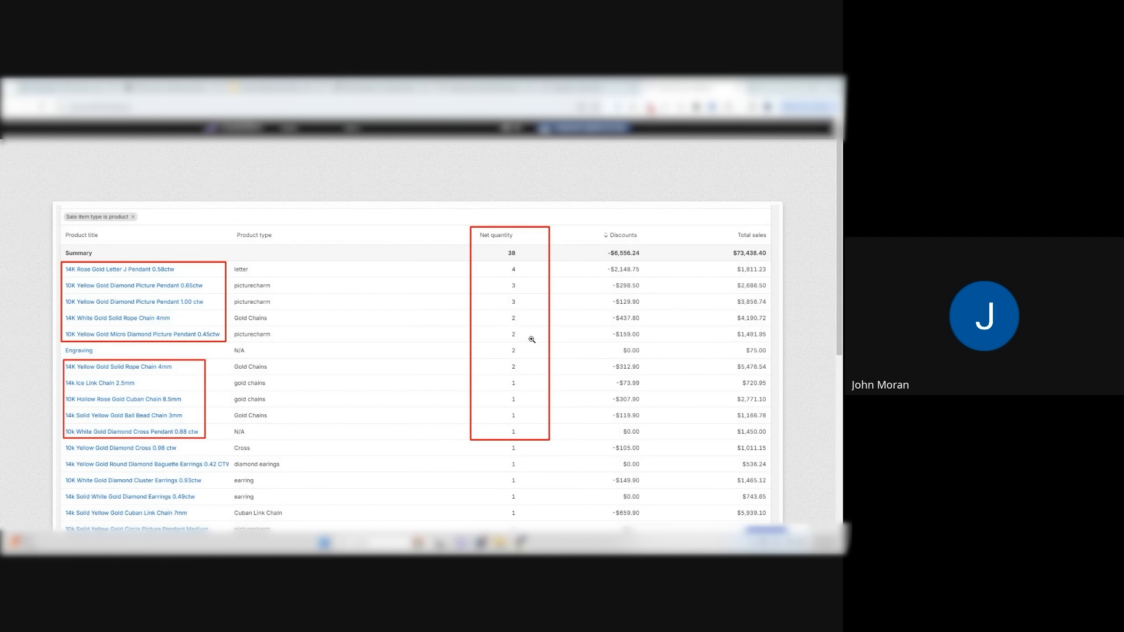
mouse_move(520, 175)
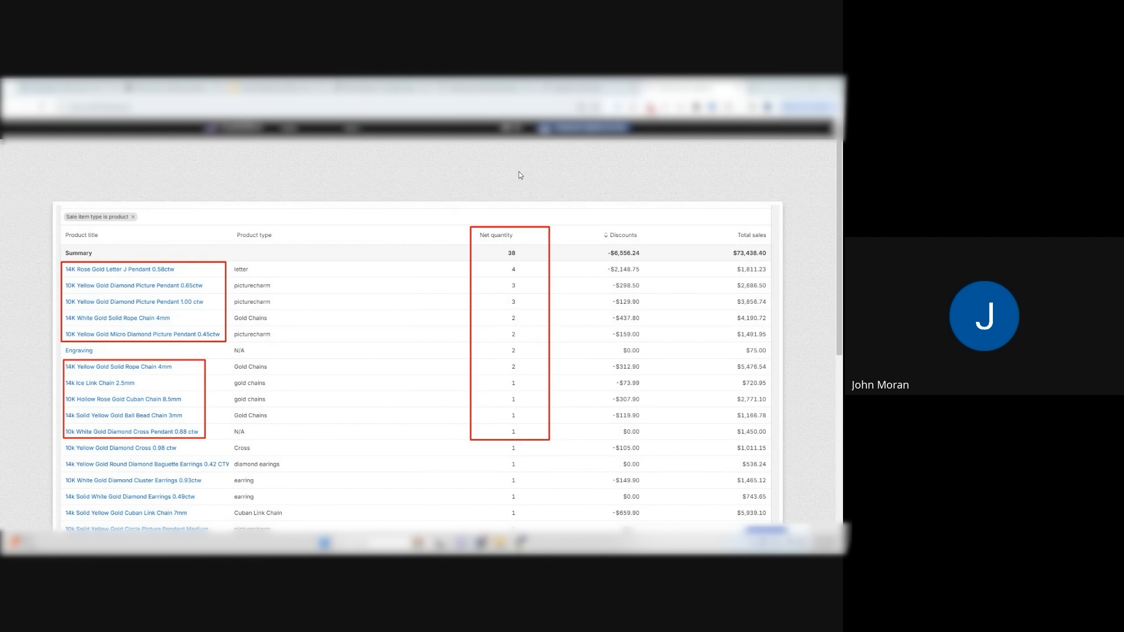